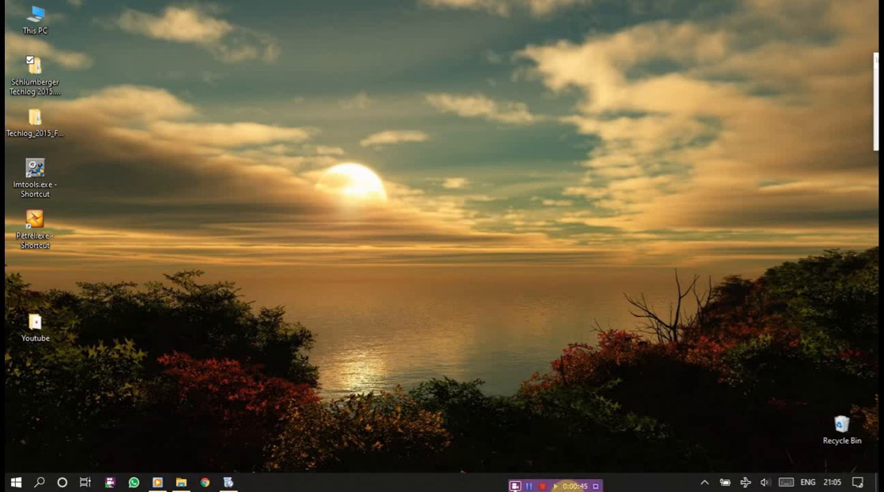
- Open the Techlog setup folder from the desktop and its inner revision folder containing the installer
{"action": "left_click", "coordinate": [36, 76]}
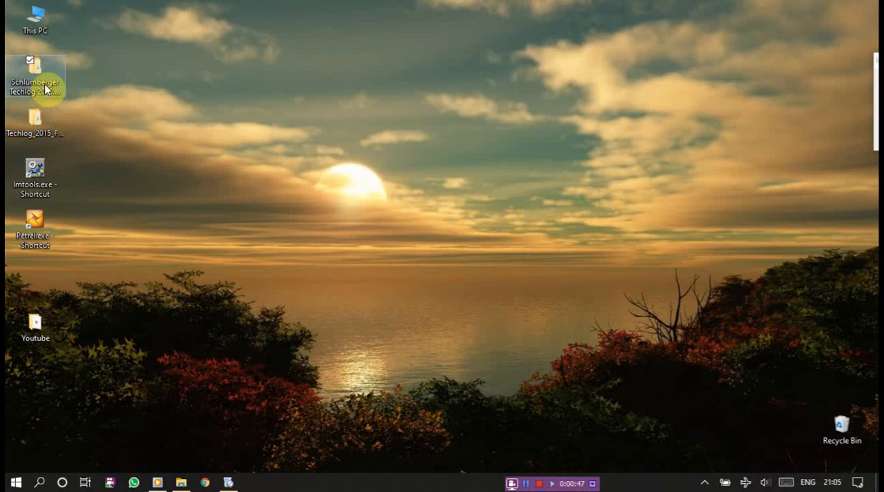
{"action": "double_click", "coordinate": [36, 78]}
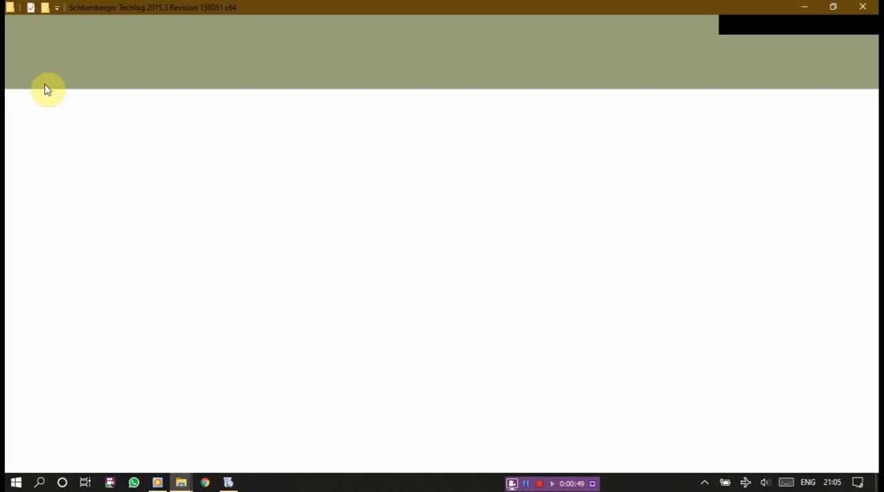
{"action": "left_click", "coordinate": [180, 480]}
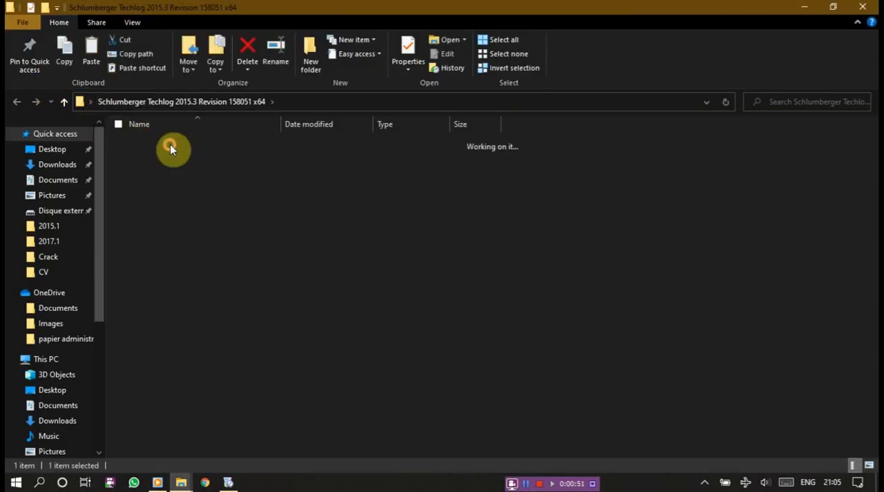
{"action": "double_click", "coordinate": [173, 147]}
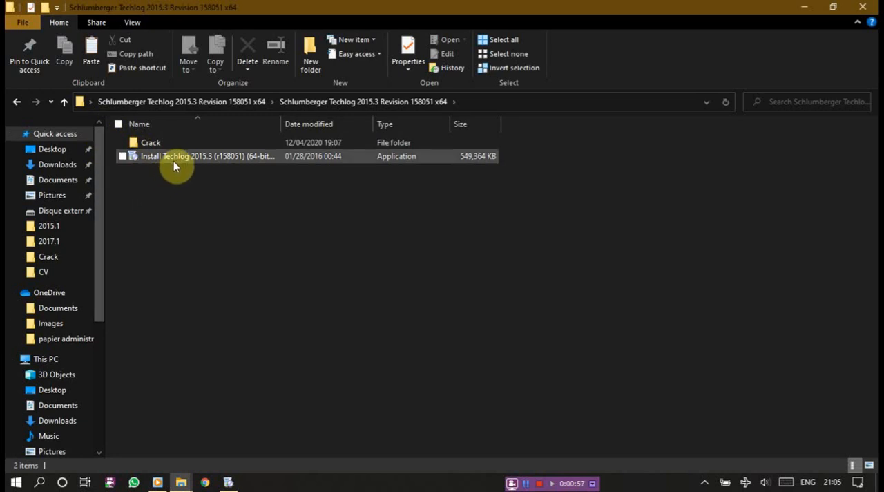
{"action": "mouse_move", "coordinate": [177, 156]}
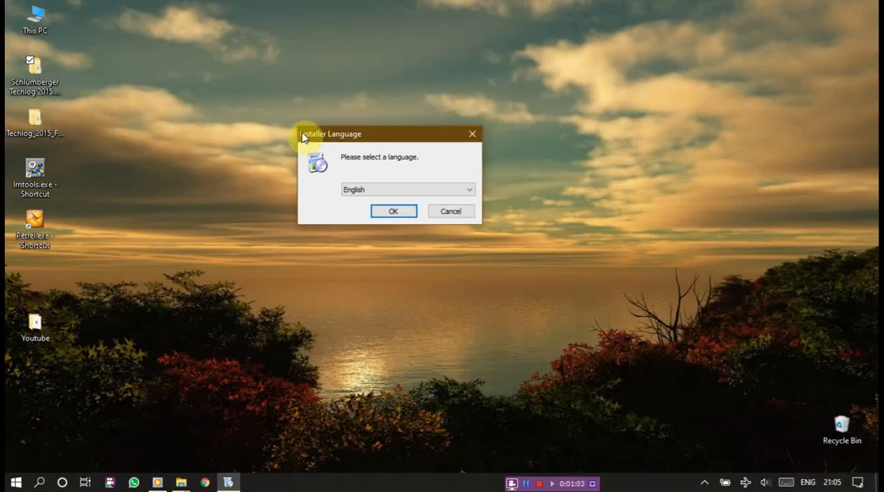
- Accept English as installer language, agree to the licence and keep the default install folder
{"action": "left_click_drag", "start_coordinate": [332, 134], "coordinate": [339, 141]}
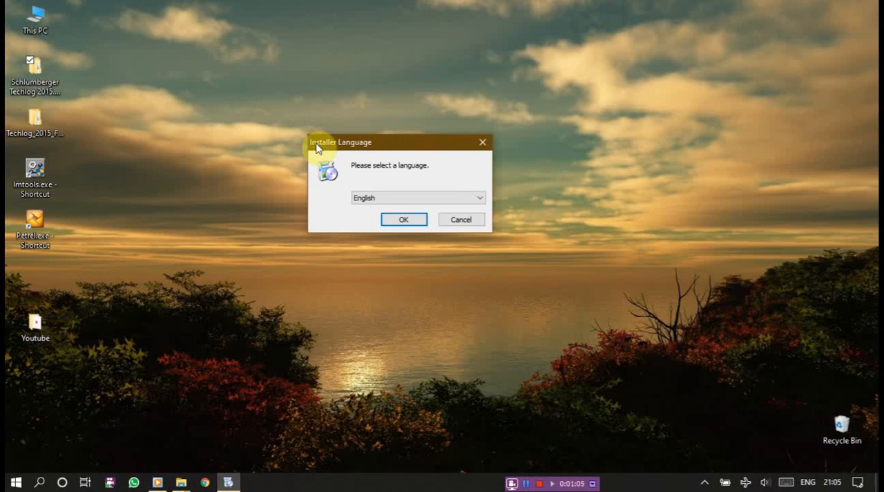
{"action": "mouse_move", "coordinate": [490, 207]}
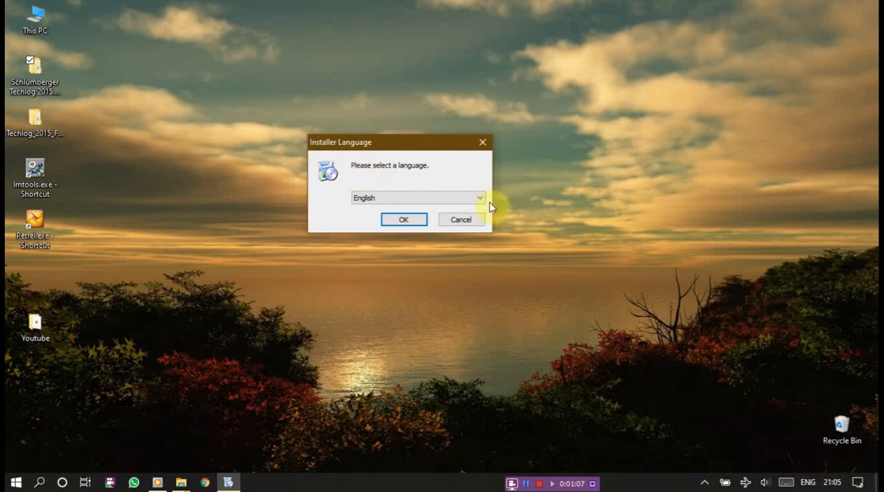
{"action": "left_click", "coordinate": [479, 197]}
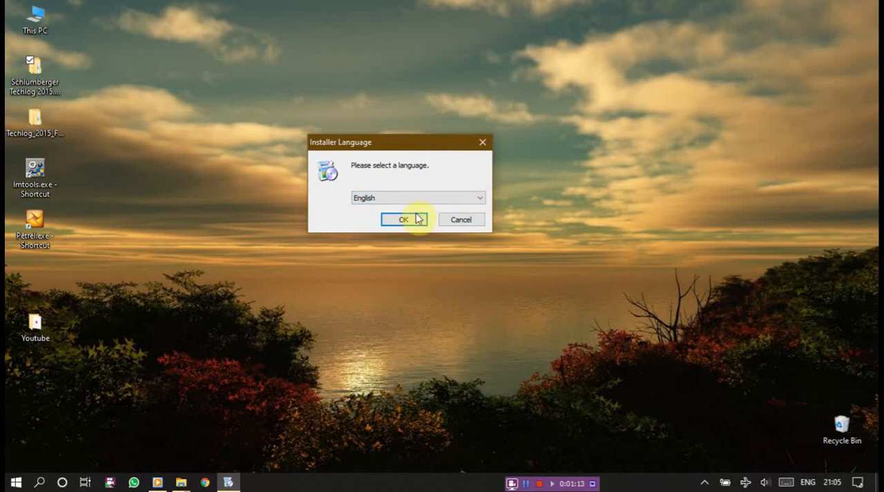
{"action": "left_click", "coordinate": [403, 218]}
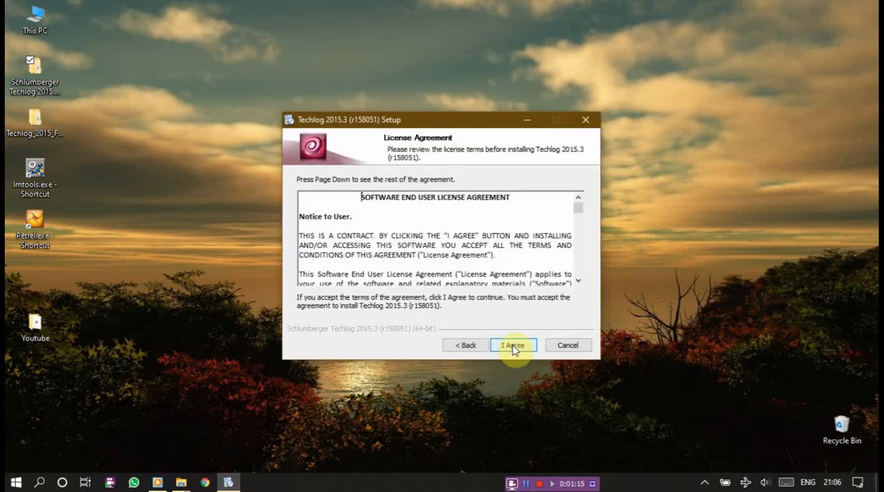
{"action": "left_click", "coordinate": [514, 345]}
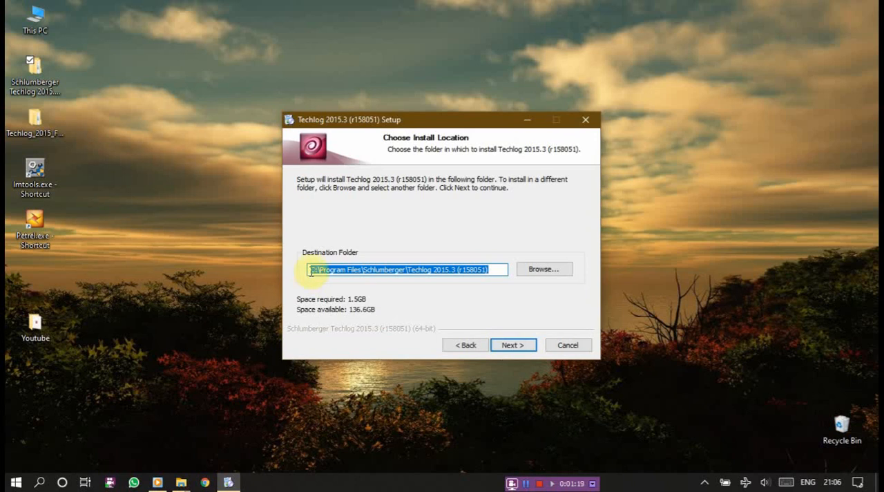
{"action": "mouse_move", "coordinate": [424, 269]}
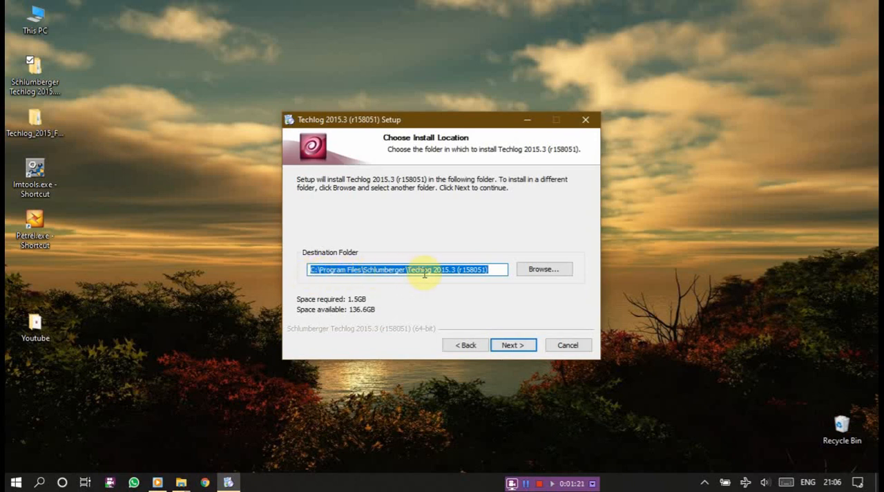
{"action": "left_click", "coordinate": [514, 345]}
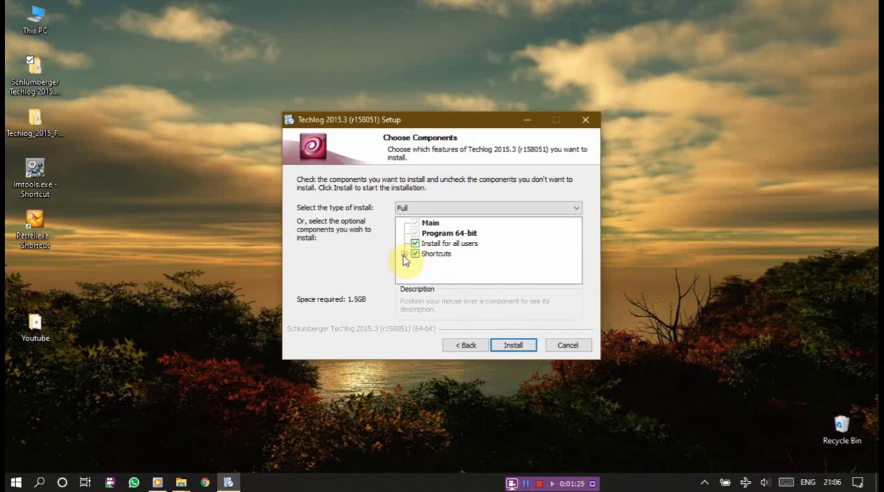
- Expand the Shortcuts component group and toggle the quick launch shortcut option
{"action": "left_click", "coordinate": [403, 254]}
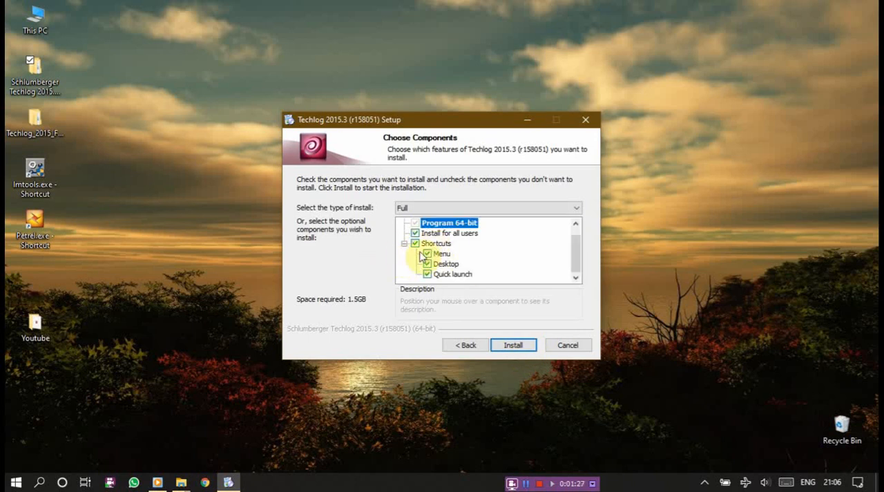
{"action": "left_click", "coordinate": [415, 254]}
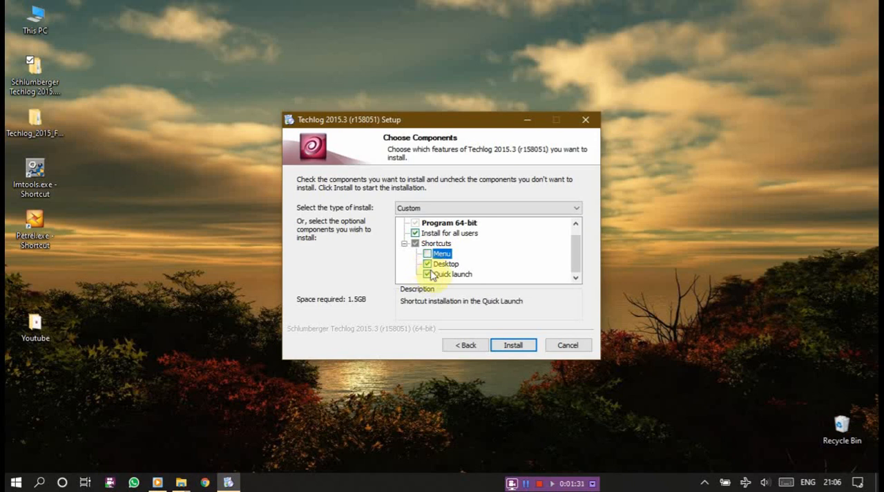
{"action": "left_click", "coordinate": [450, 273]}
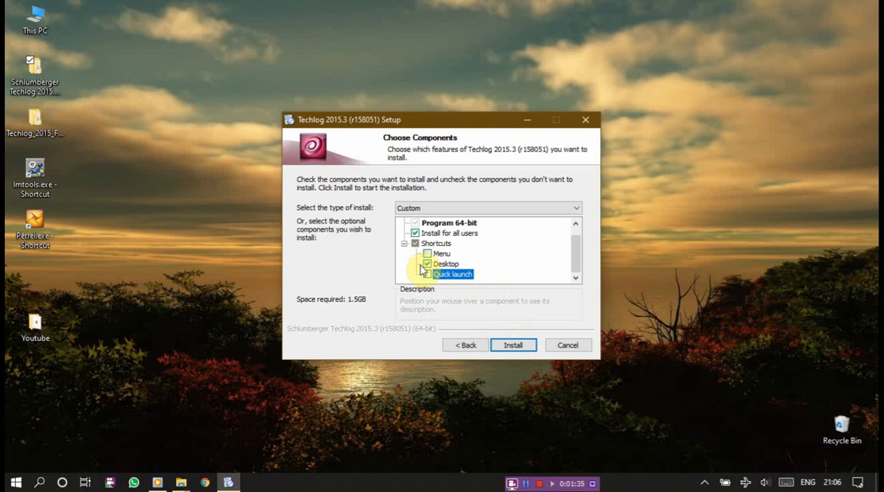
- Start installing the components and tidy the desktop while extraction runs to completion
{"action": "left_click", "coordinate": [514, 346]}
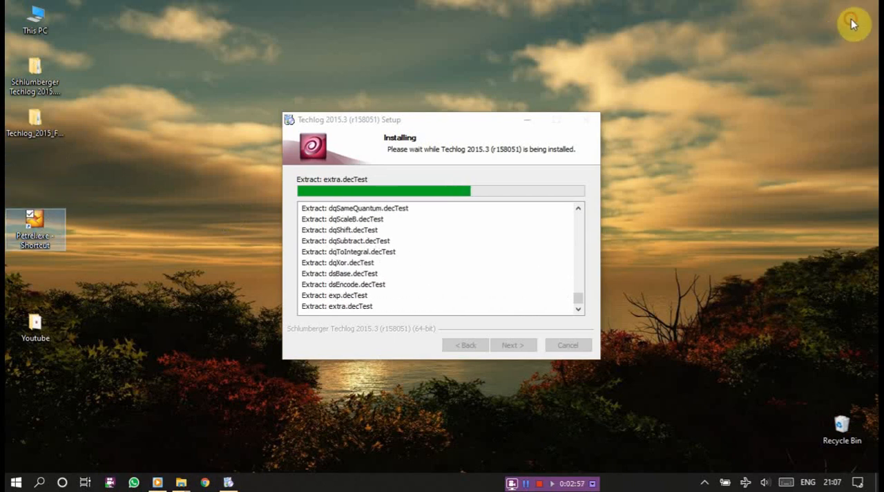
{"action": "left_click_drag", "start_coordinate": [35, 228], "coordinate": [841, 25]}
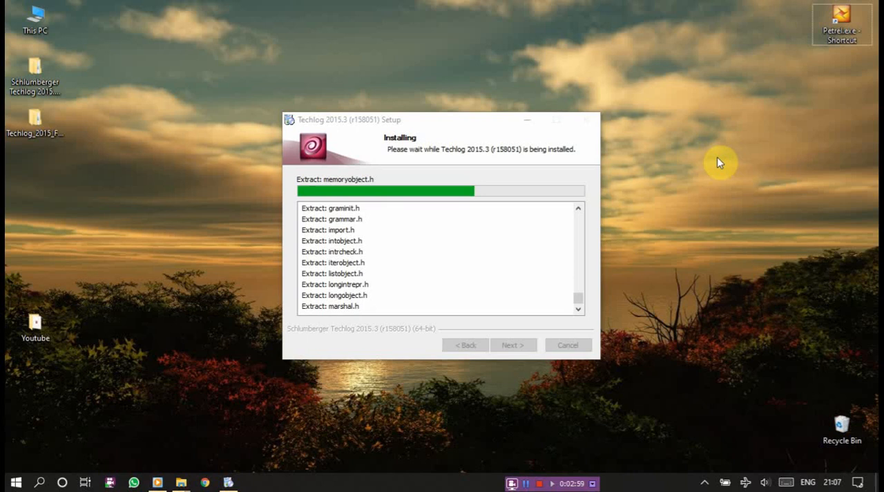
{"action": "mouse_move", "coordinate": [36, 324]}
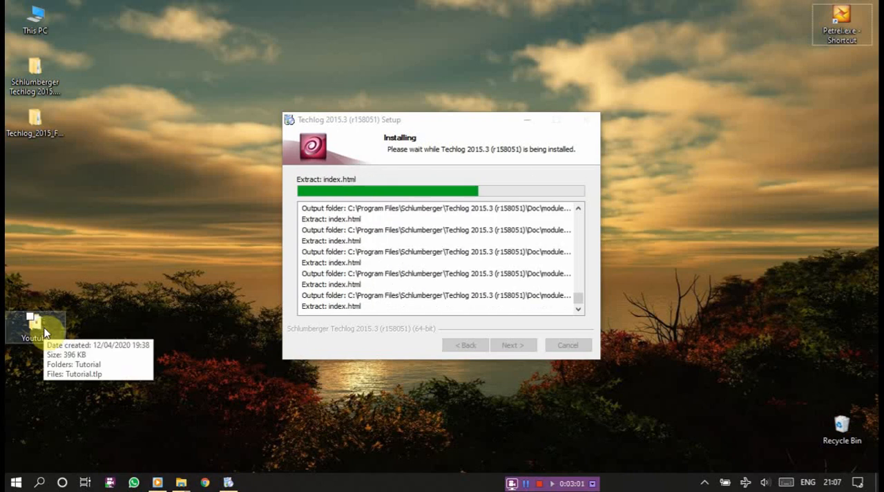
{"action": "mouse_move", "coordinate": [66, 250]}
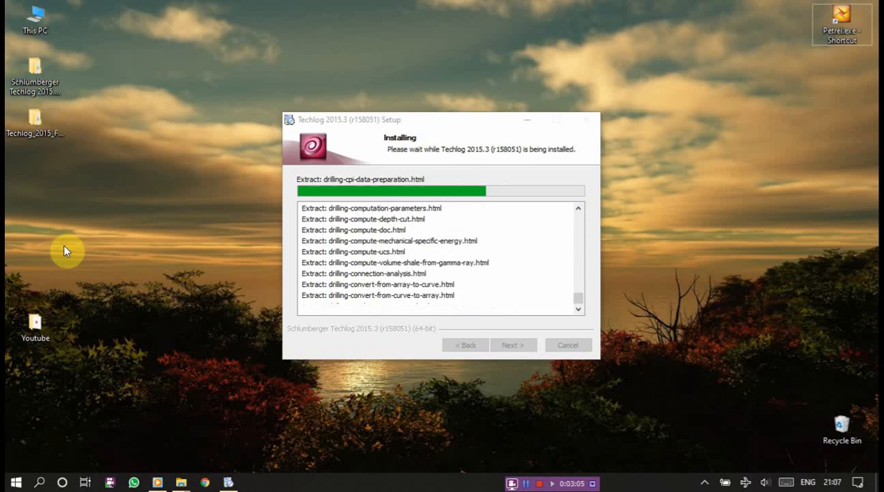
{"action": "mouse_move", "coordinate": [479, 128]}
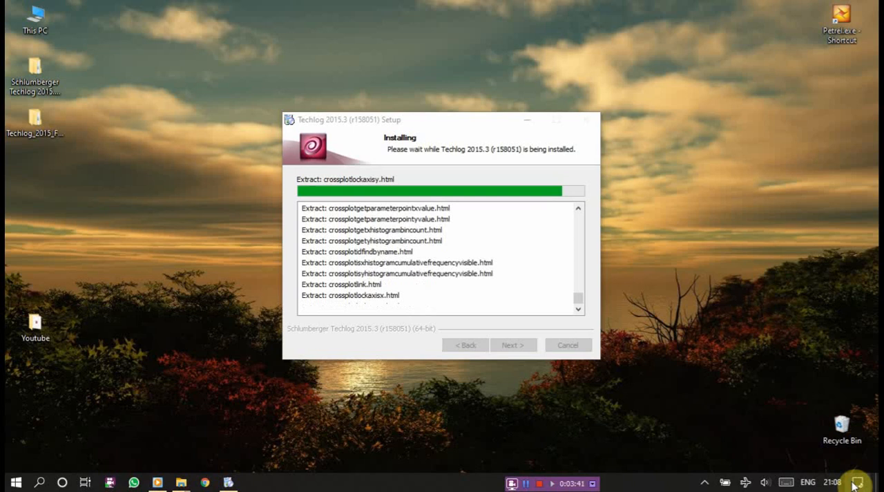
{"action": "left_click", "coordinate": [858, 482]}
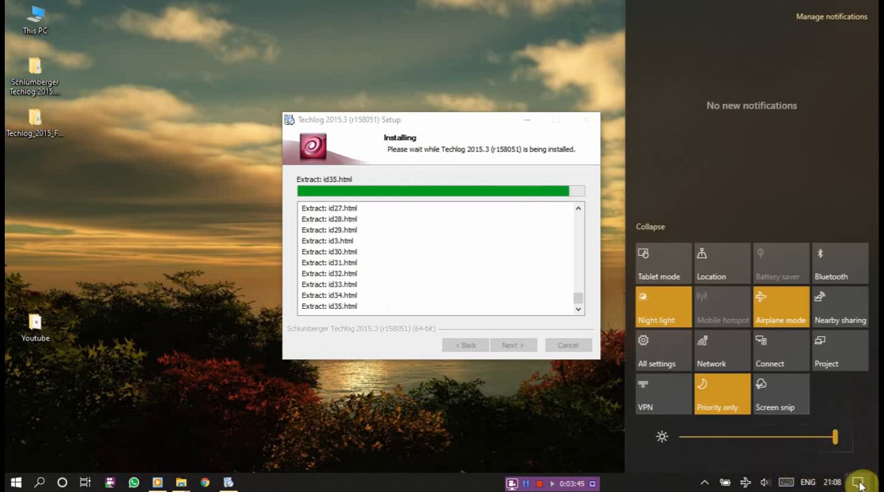
{"action": "left_click", "coordinate": [39, 481]}
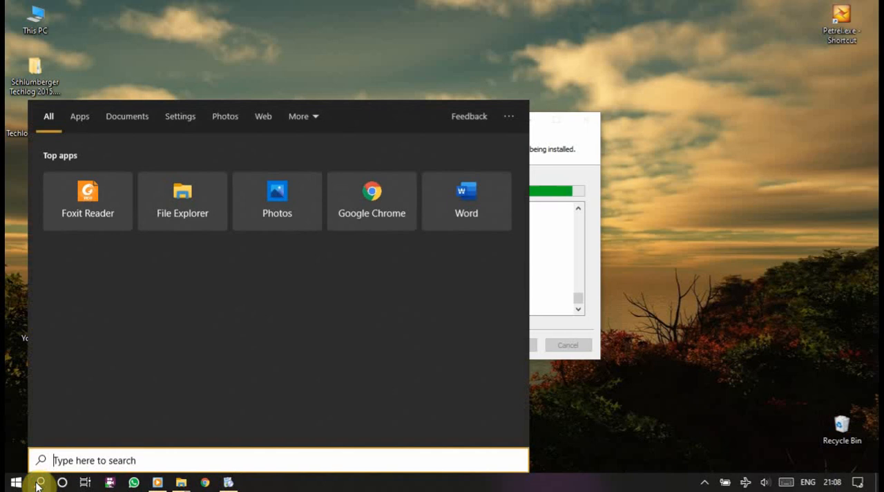
{"action": "type", "text": "cla"}
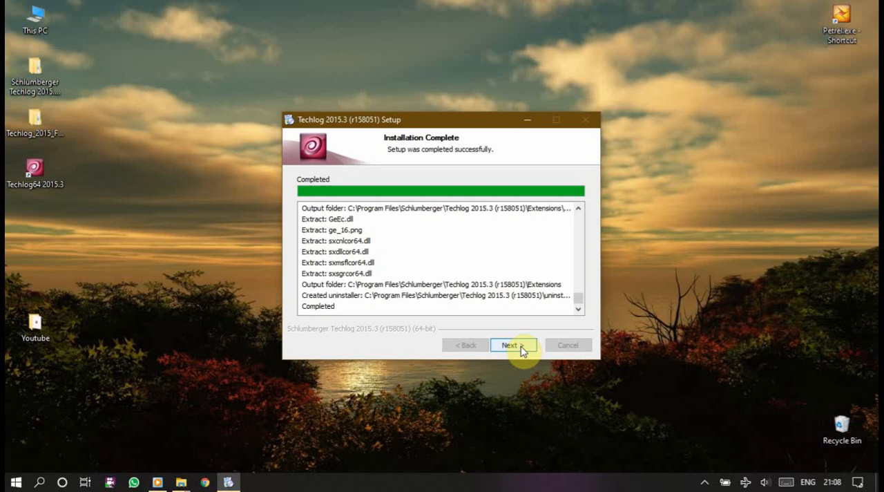
- Finish the setup wizard with Run Techlog 2015.3 unticked
{"action": "left_click", "coordinate": [512, 345]}
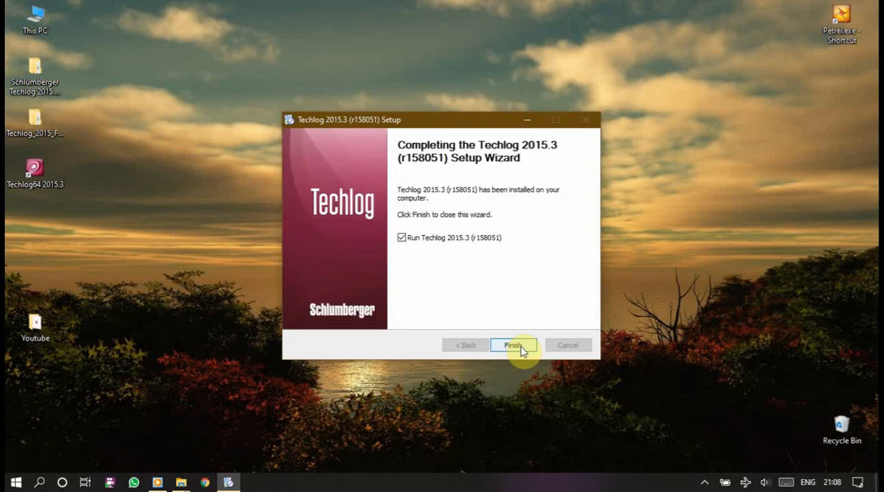
{"action": "left_click", "coordinate": [400, 237]}
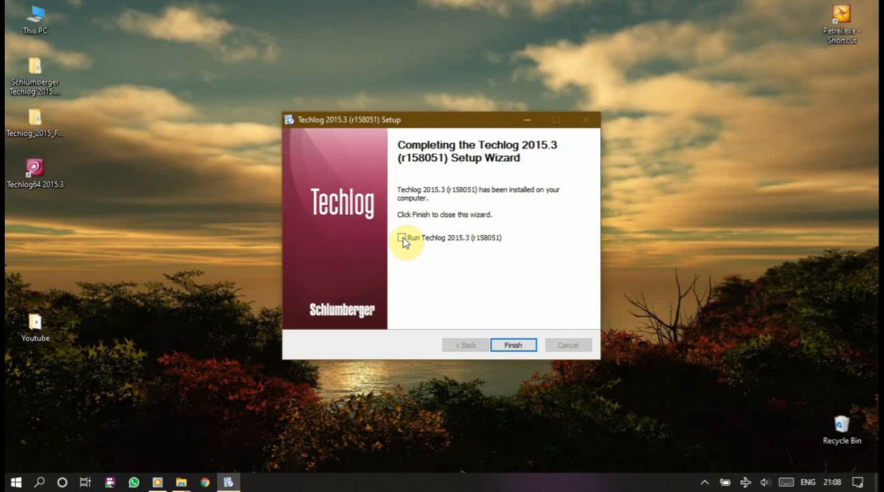
{"action": "left_click", "coordinate": [514, 345]}
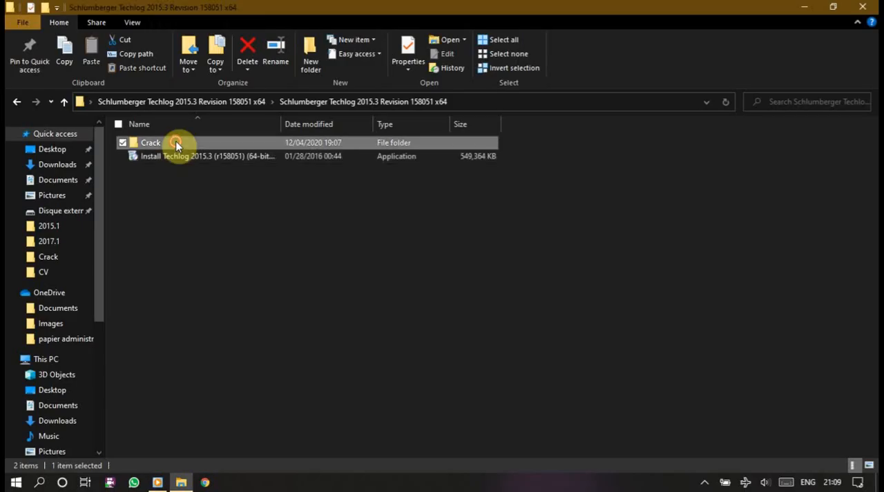
- Browse from the Crack bin64 folder to C:\Program Files\Schlumberger\Techlog 2015.3
{"action": "double_click", "coordinate": [151, 143]}
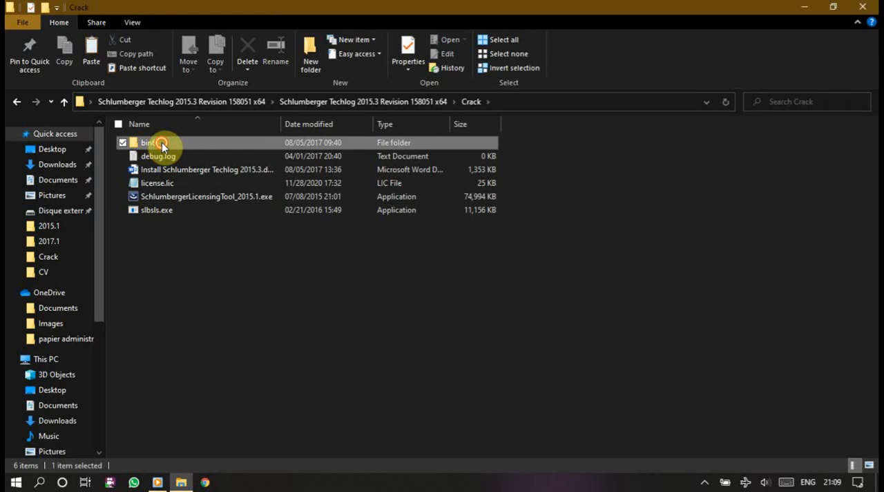
{"action": "double_click", "coordinate": [148, 142]}
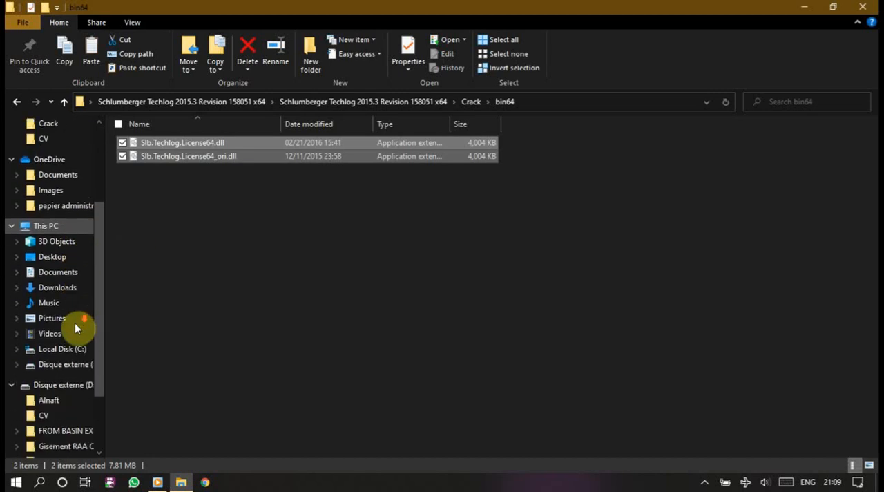
{"action": "left_click", "coordinate": [61, 348]}
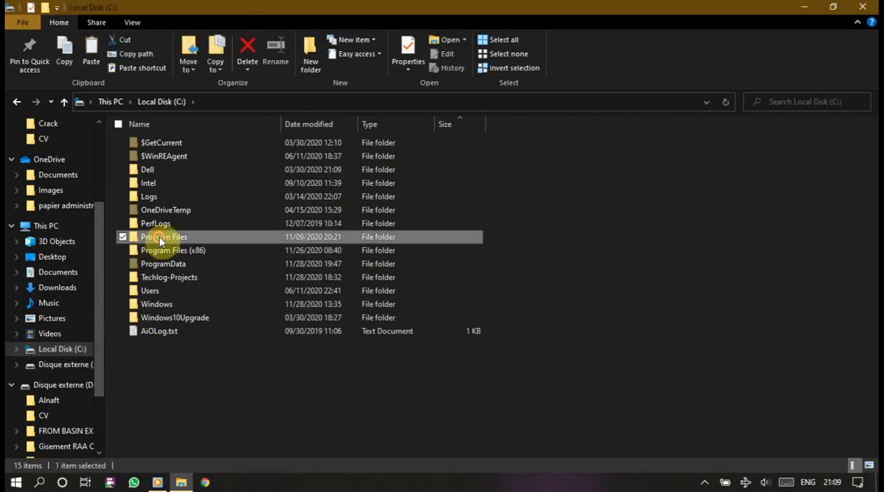
{"action": "double_click", "coordinate": [163, 236]}
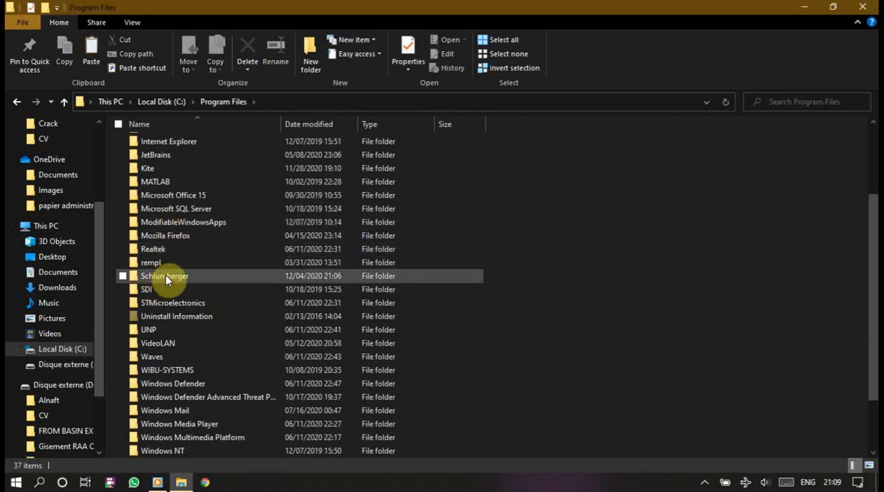
{"action": "double_click", "coordinate": [164, 277]}
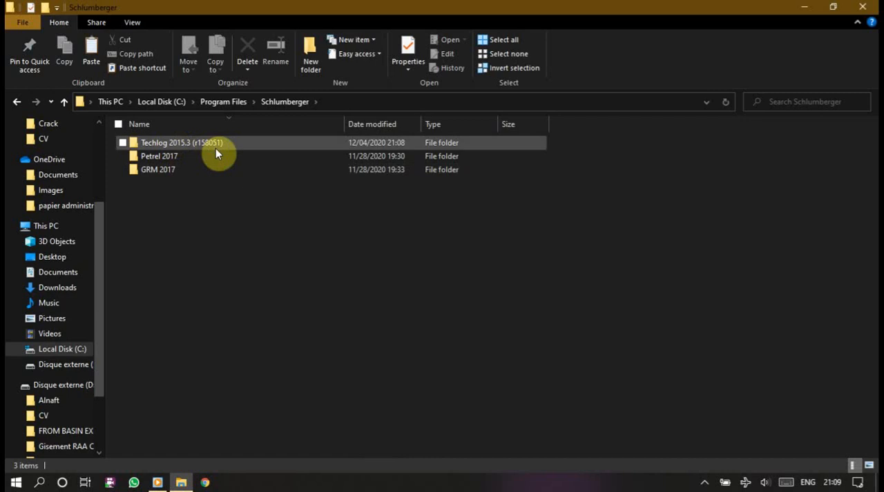
{"action": "mouse_move", "coordinate": [182, 145]}
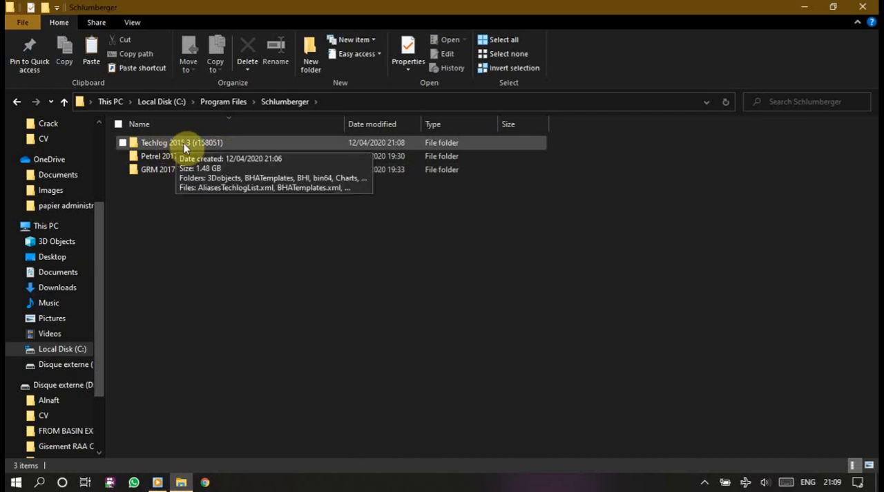
{"action": "double_click", "coordinate": [182, 142]}
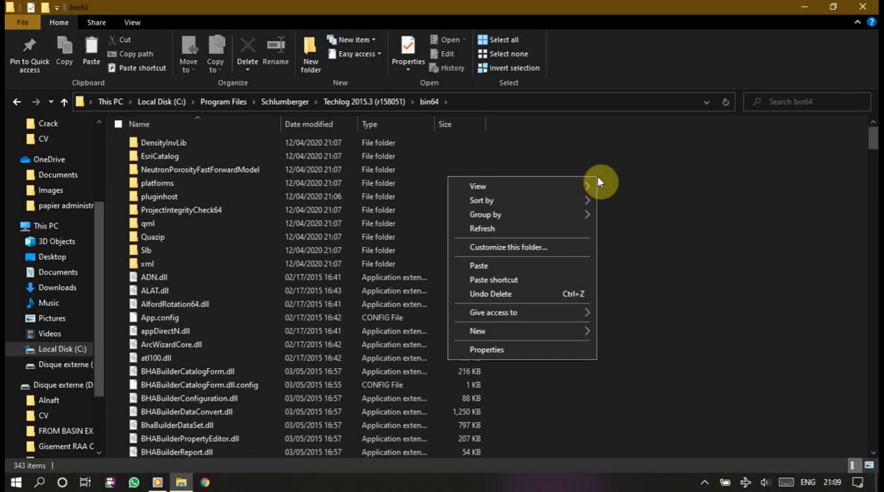
- Paste the cracked Slb.Techlog.License DLLs into bin64, replacing originals with administrator permission
{"action": "left_click", "coordinate": [478, 265]}
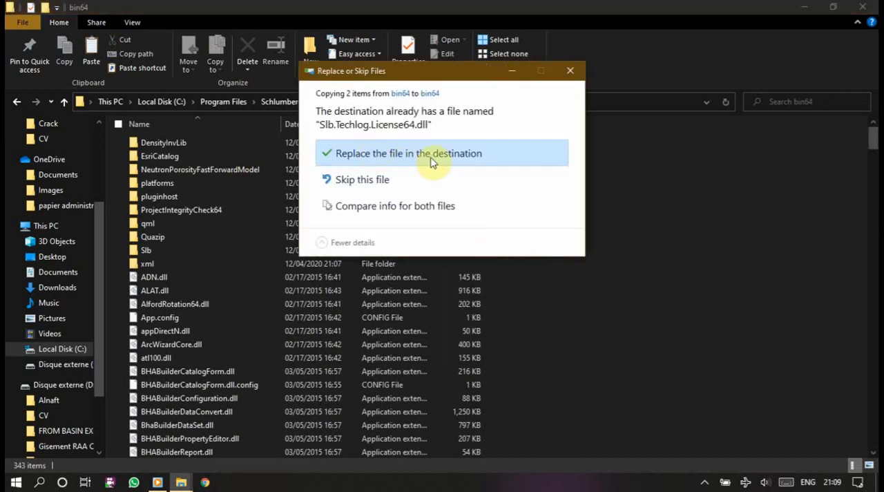
{"action": "left_click", "coordinate": [409, 152]}
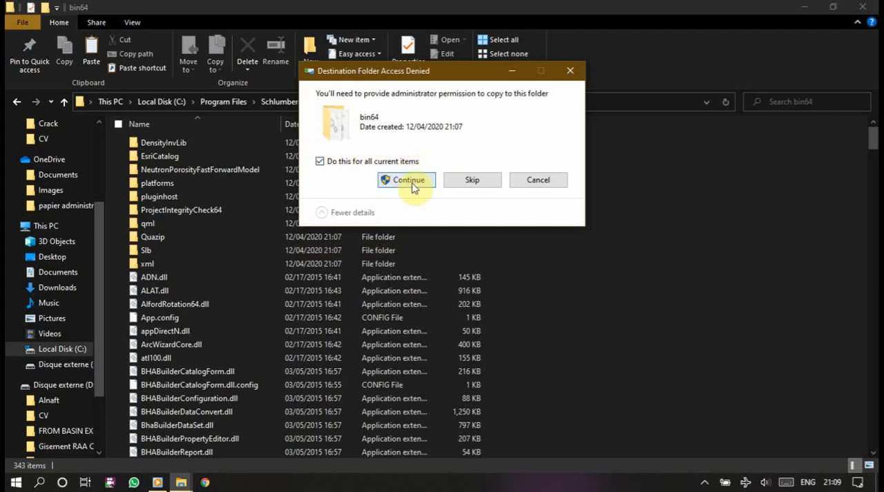
{"action": "left_click", "coordinate": [406, 180]}
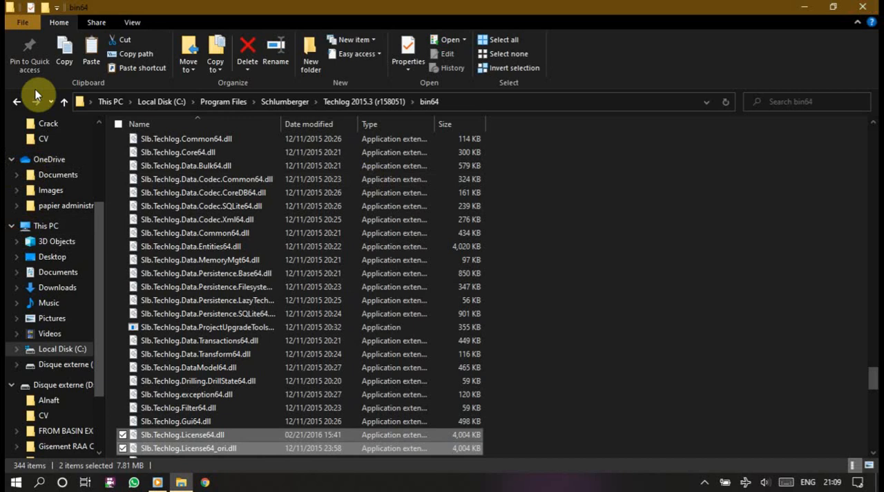
- Navigate back up to the Desktop and into the Techlog revision folder's Crack folder
{"action": "left_click", "coordinate": [63, 103]}
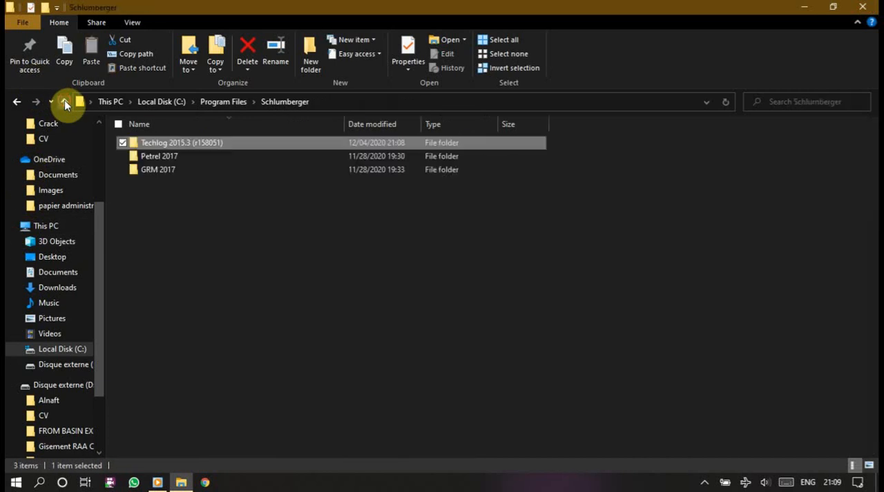
{"action": "left_click", "coordinate": [66, 102]}
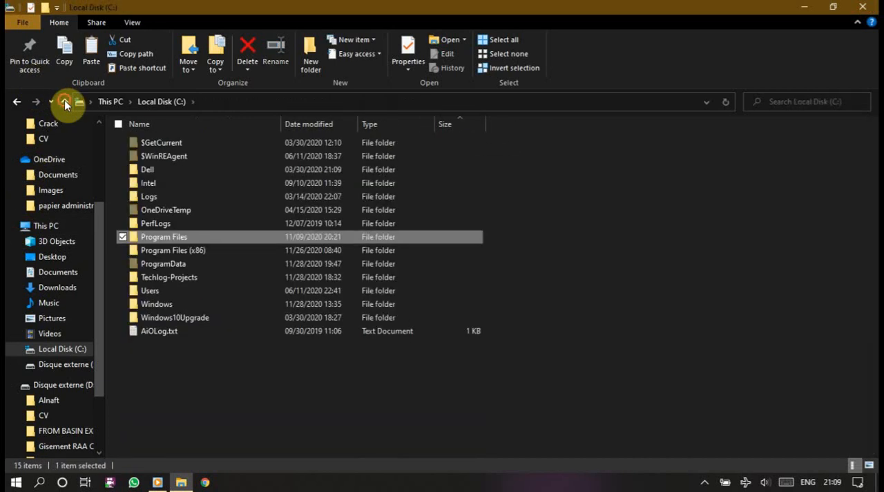
{"action": "left_click", "coordinate": [66, 103]}
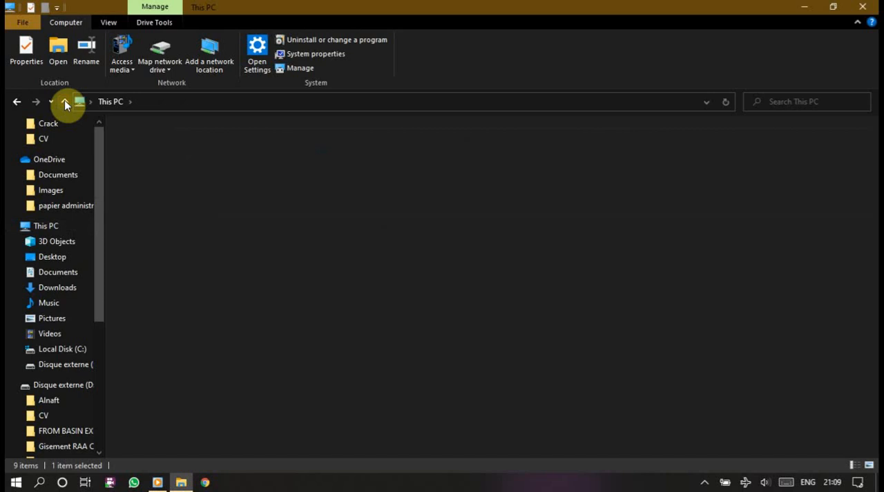
{"action": "left_click", "coordinate": [63, 102]}
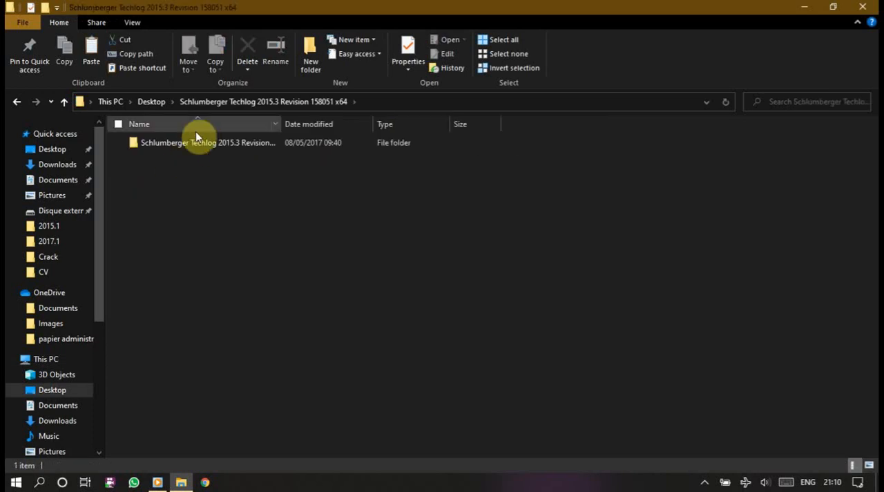
{"action": "double_click", "coordinate": [207, 143]}
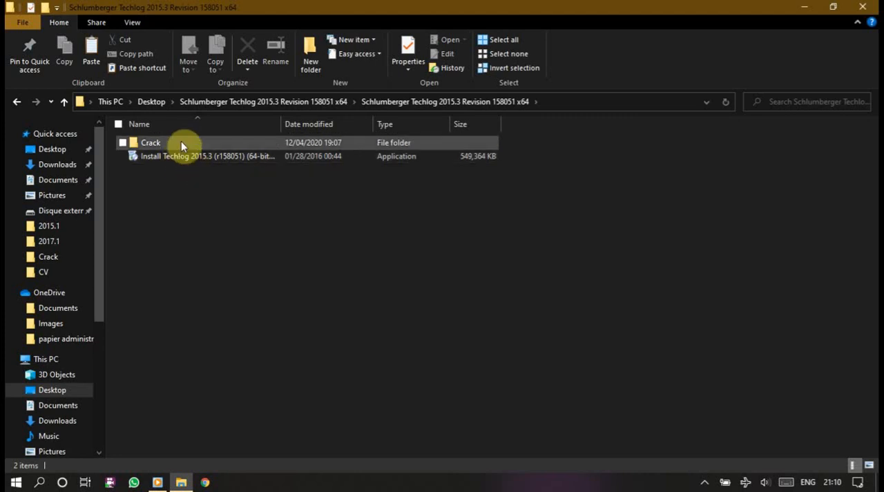
{"action": "double_click", "coordinate": [151, 142]}
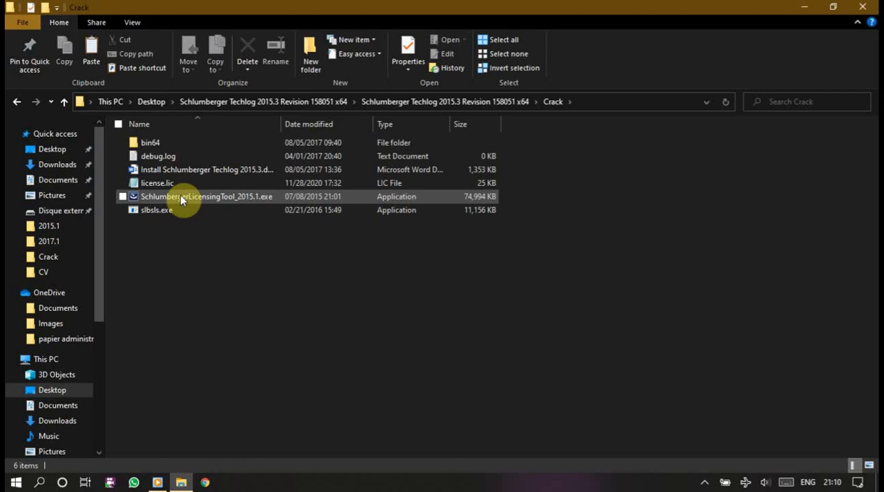
{"action": "mouse_move", "coordinate": [228, 201]}
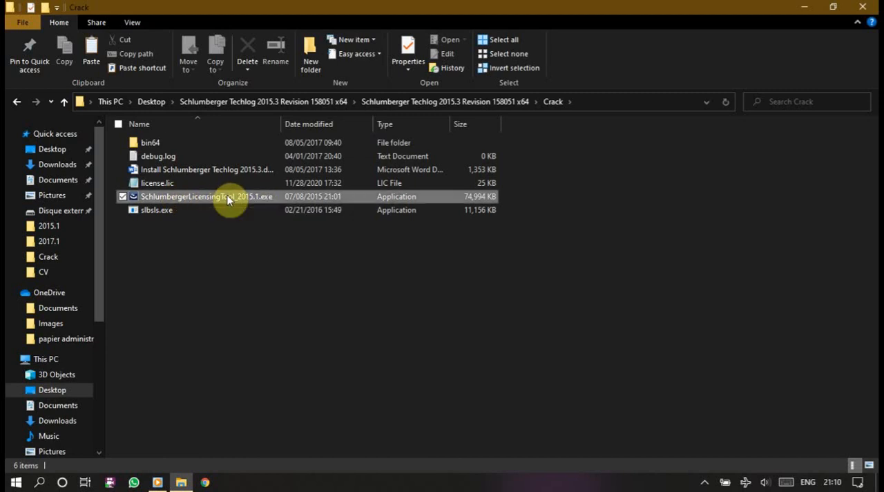
- Install Schlumberger Licensing 2015.1 from the Crack folder with the default install folder
{"action": "double_click", "coordinate": [208, 196]}
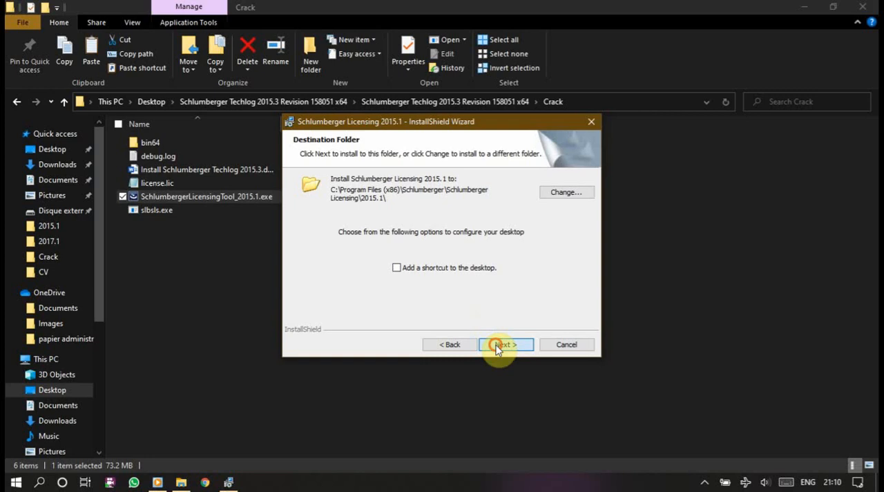
{"action": "left_click", "coordinate": [505, 344]}
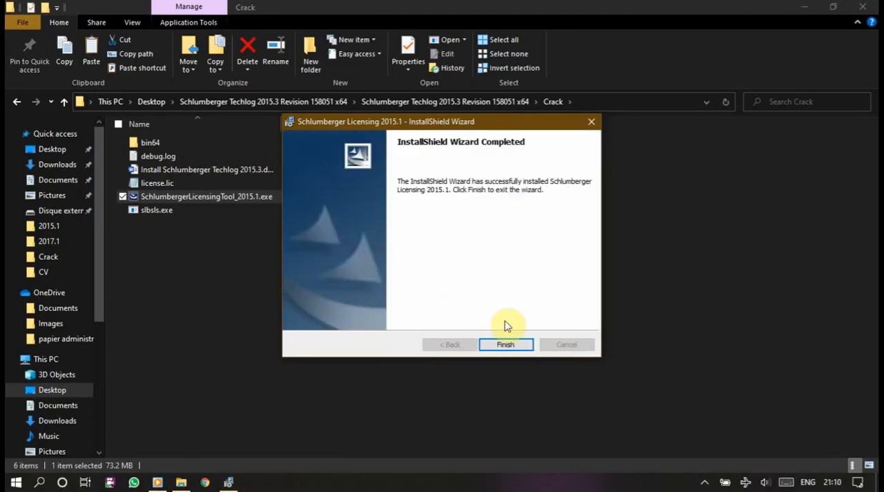
{"action": "left_click", "coordinate": [506, 344]}
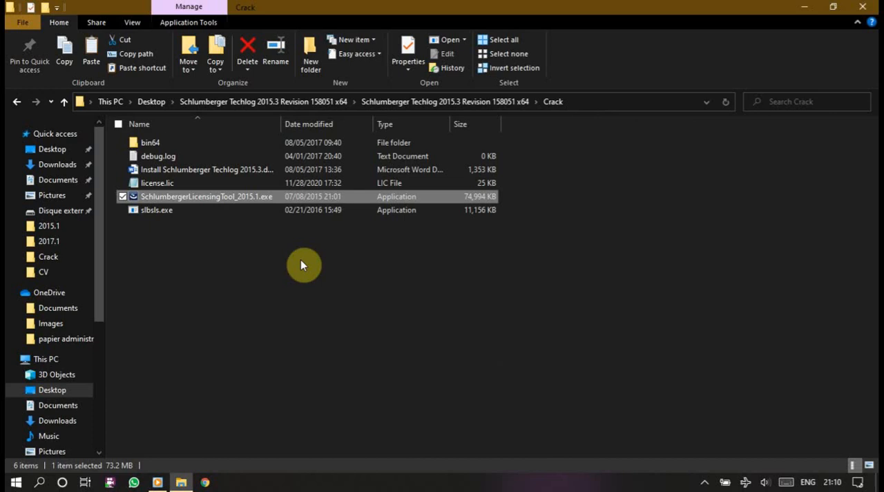
{"action": "mouse_move", "coordinate": [285, 297]}
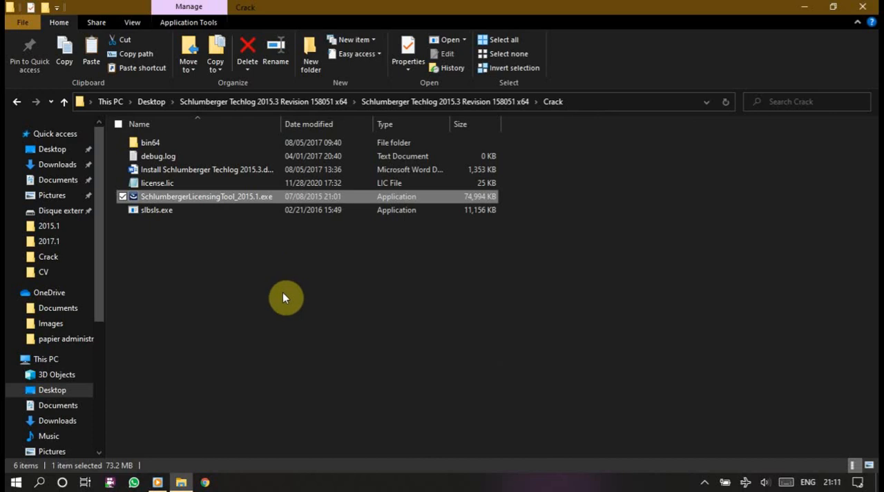
{"action": "mouse_move", "coordinate": [270, 240]}
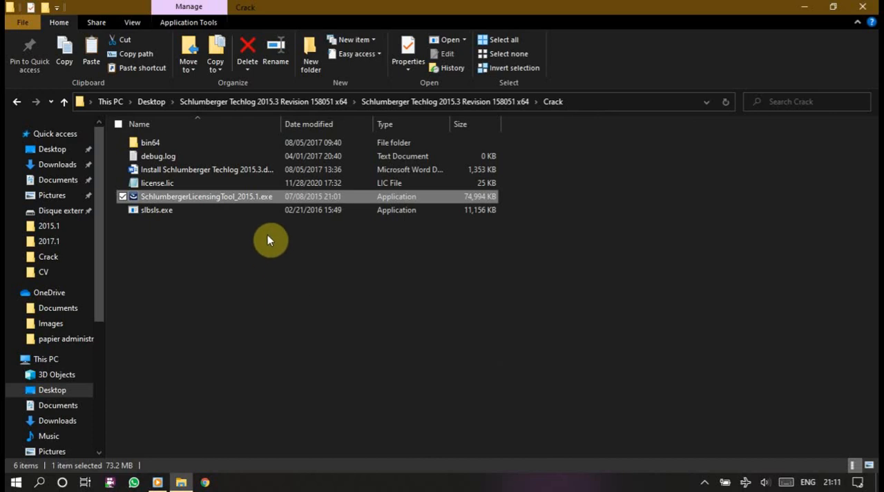
{"action": "mouse_move", "coordinate": [202, 182]}
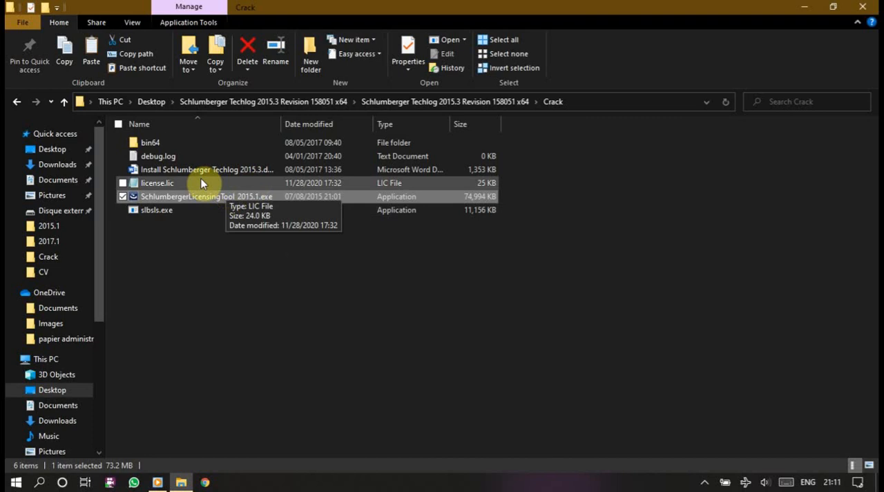
{"action": "mouse_move", "coordinate": [191, 185]}
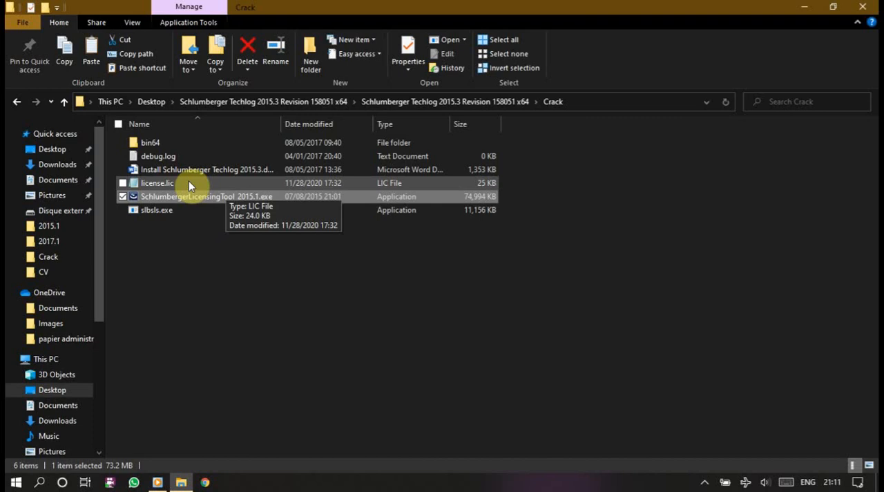
- View license.lic in Notepad, select the SERVER host name and bring up system information
{"action": "double_click", "coordinate": [157, 182]}
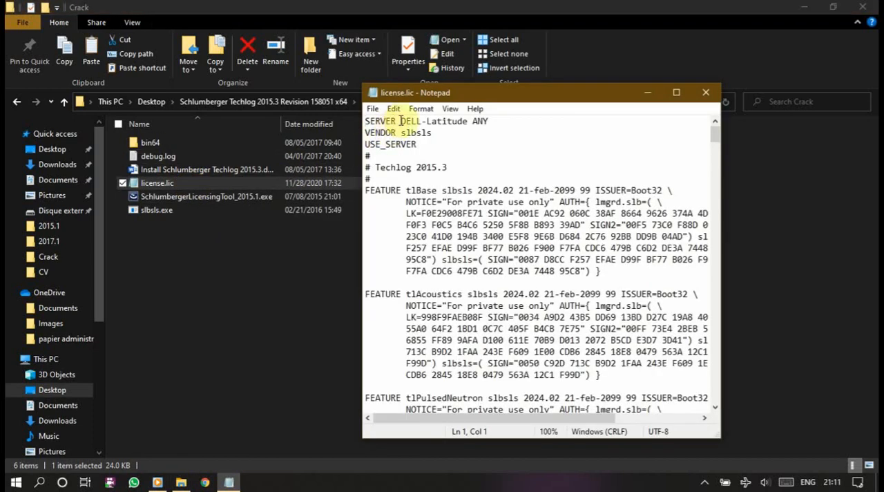
{"action": "double_click", "coordinate": [425, 121]}
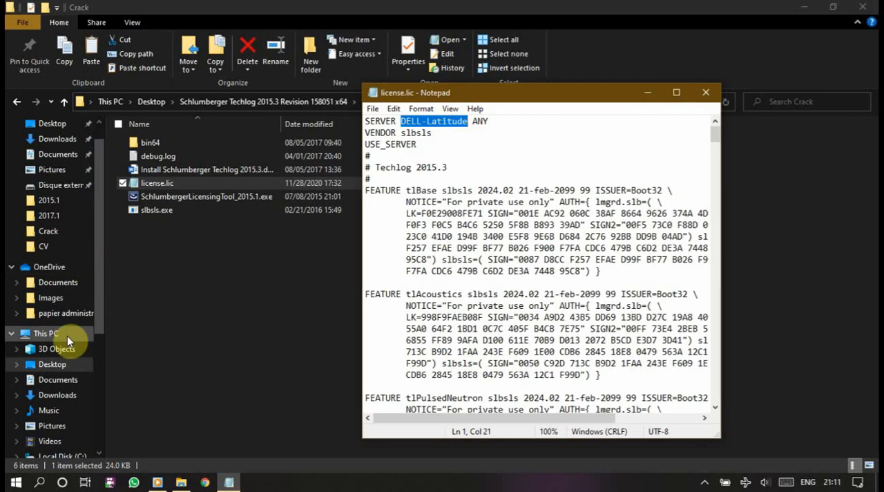
{"action": "left_click", "coordinate": [47, 333]}
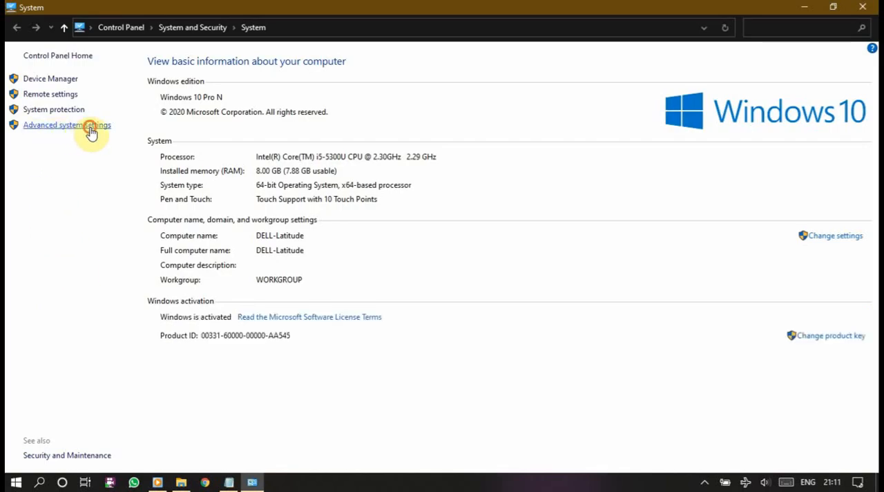
- Check the full computer name DELL-Latitude in Advanced System Properties and close it
{"action": "left_click", "coordinate": [66, 125]}
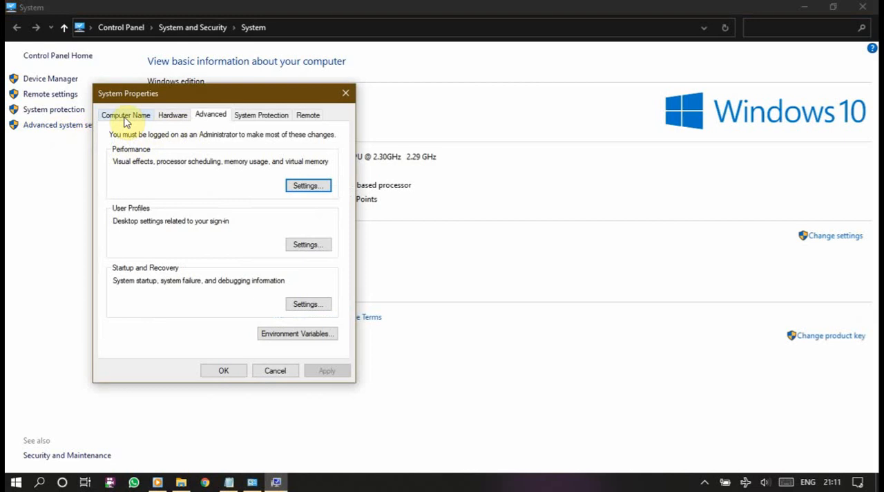
{"action": "left_click", "coordinate": [125, 114]}
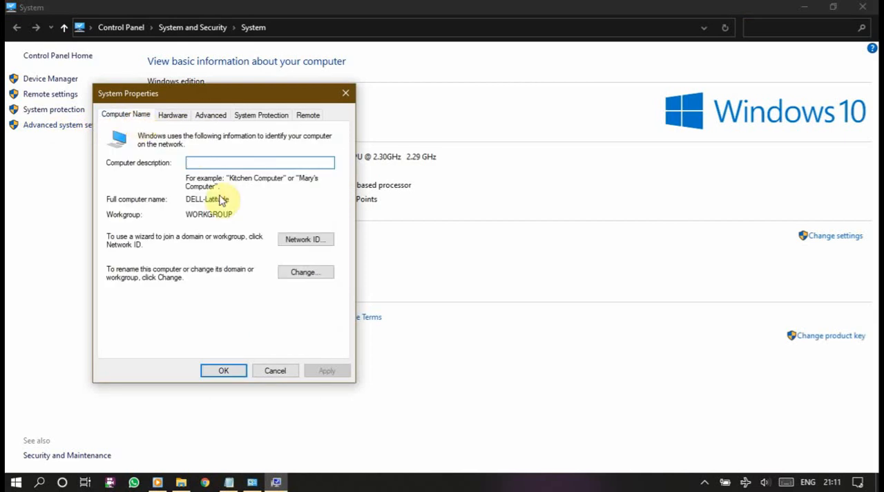
{"action": "double_click", "coordinate": [207, 199]}
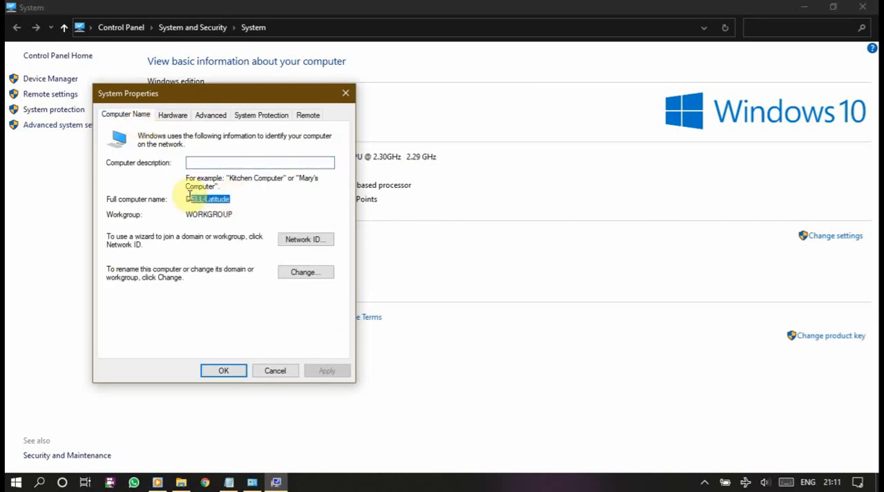
{"action": "right_click", "coordinate": [207, 199]}
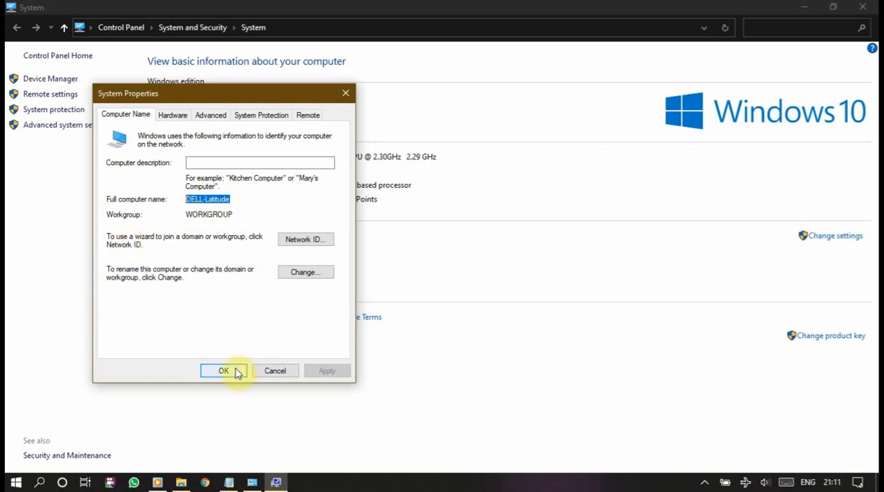
{"action": "left_click", "coordinate": [224, 370]}
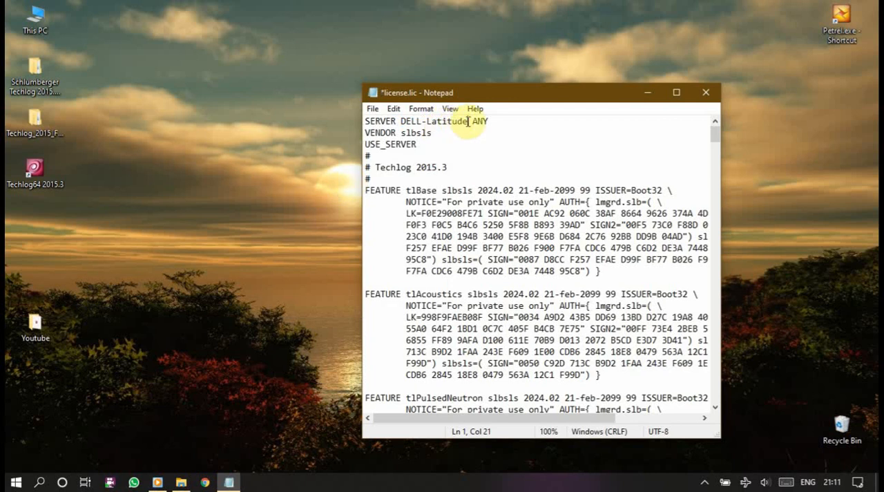
- Close license.lic in Notepad, saving the changes
{"action": "left_click", "coordinate": [704, 91]}
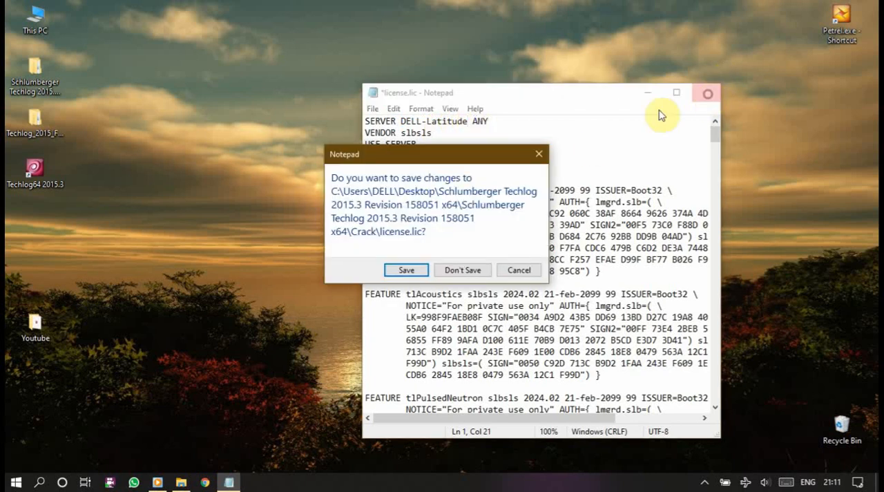
{"action": "left_click", "coordinate": [461, 271]}
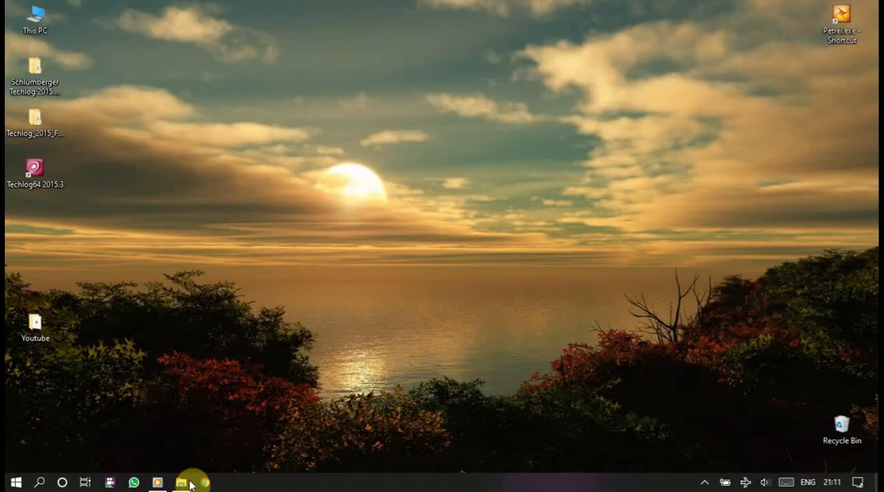
- Copy debug.log, license.lic and slbsls.exe from the Crack folder
{"action": "left_click", "coordinate": [181, 481]}
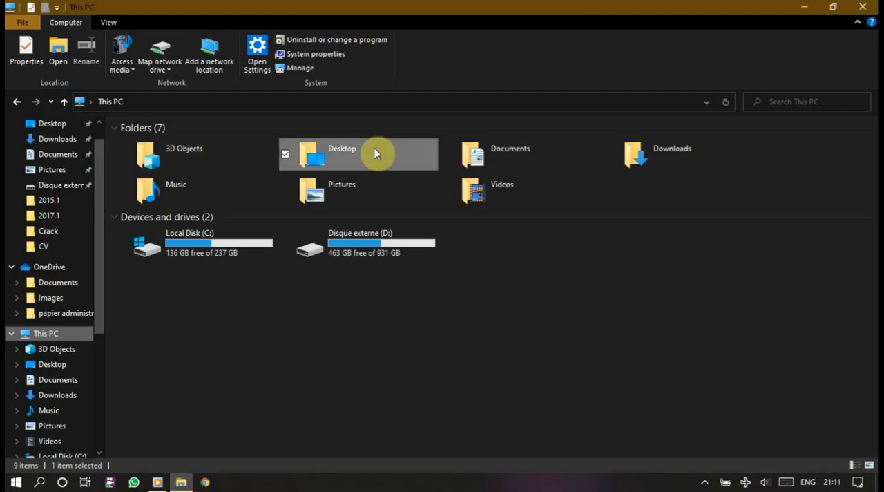
{"action": "double_click", "coordinate": [342, 153]}
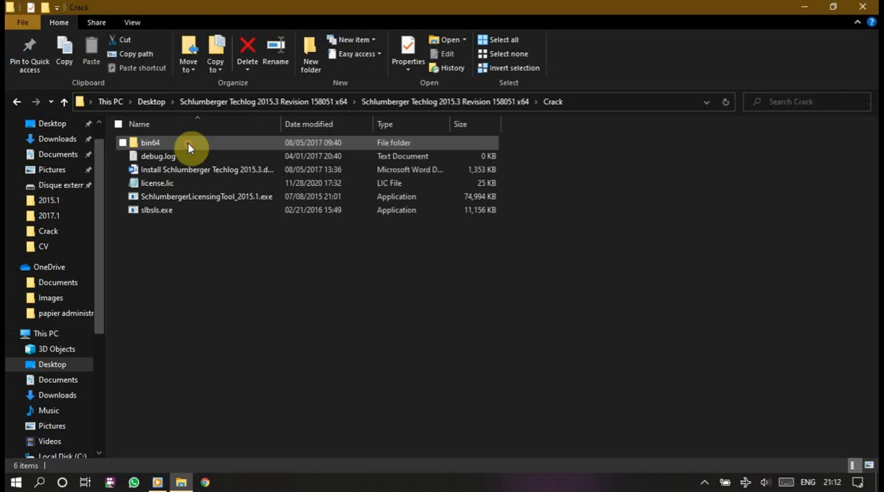
{"action": "mouse_move", "coordinate": [172, 183]}
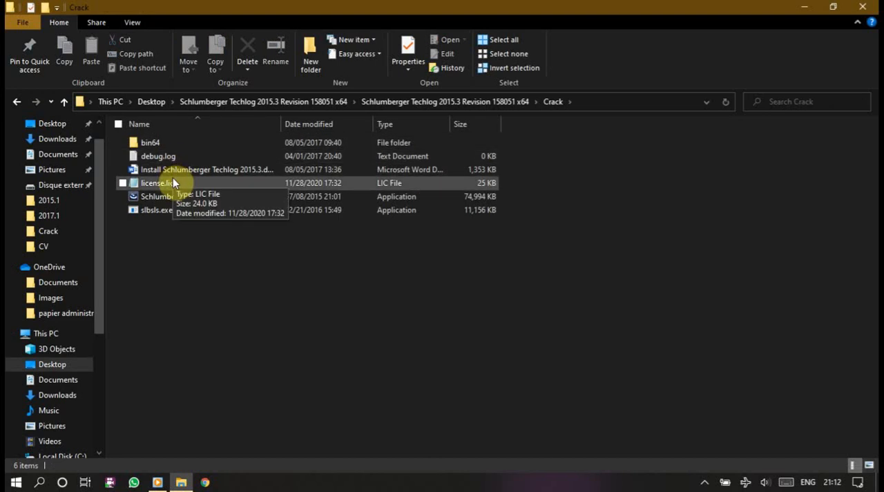
{"action": "left_click", "coordinate": [155, 182]}
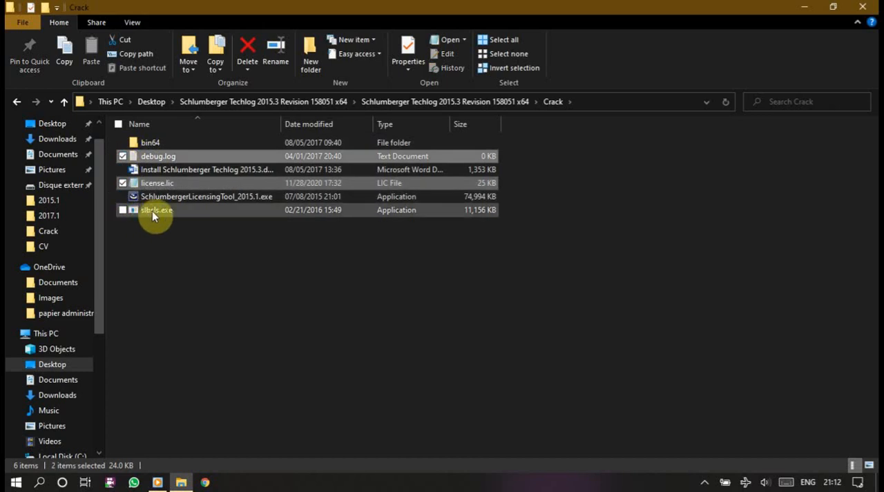
{"action": "mouse_move", "coordinate": [127, 214]}
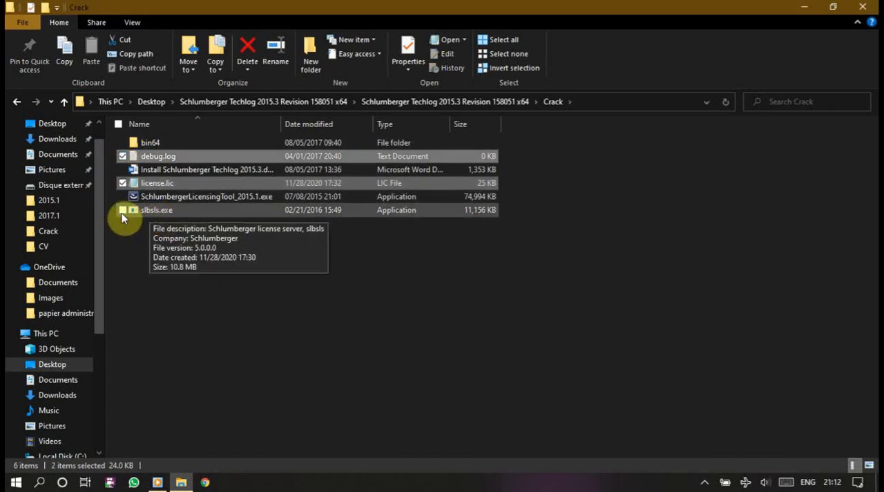
{"action": "right_click", "coordinate": [158, 210]}
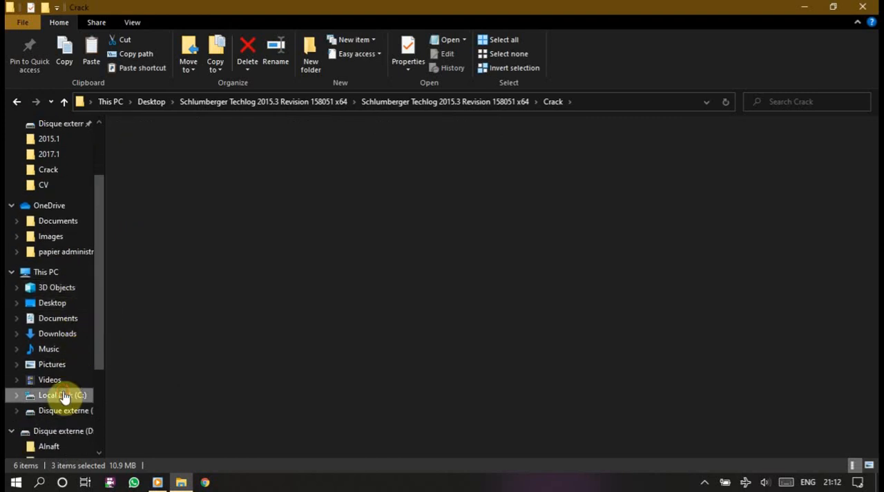
- Paste them into C:\Program Files (x86)\Schlumberger\Schlumberger Licensing\2015.1, replacing originals as administrator
{"action": "left_click", "coordinate": [60, 395]}
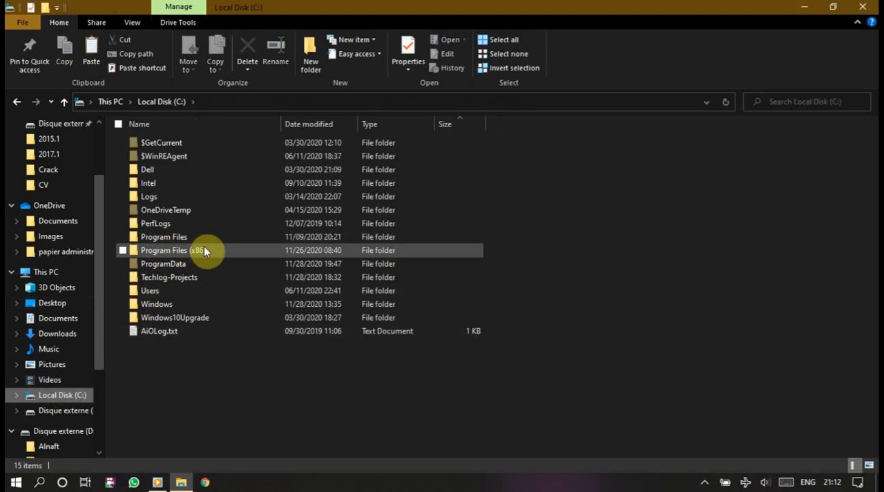
{"action": "mouse_move", "coordinate": [196, 250]}
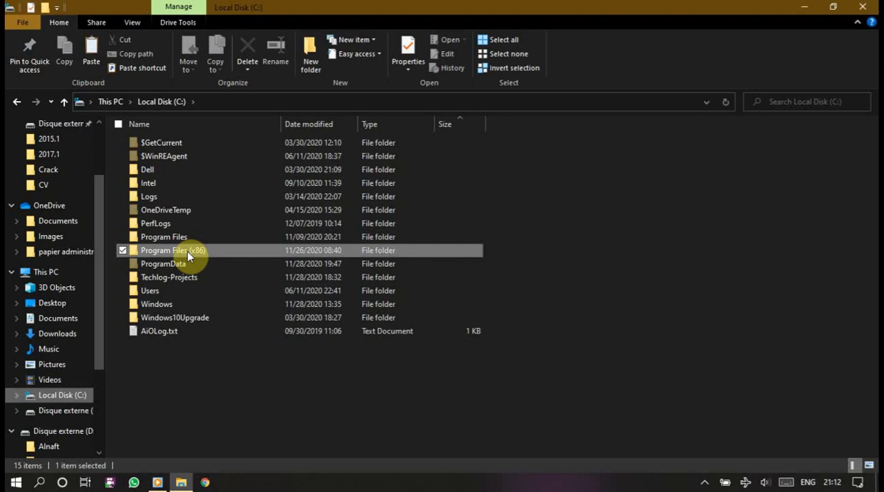
{"action": "double_click", "coordinate": [173, 250]}
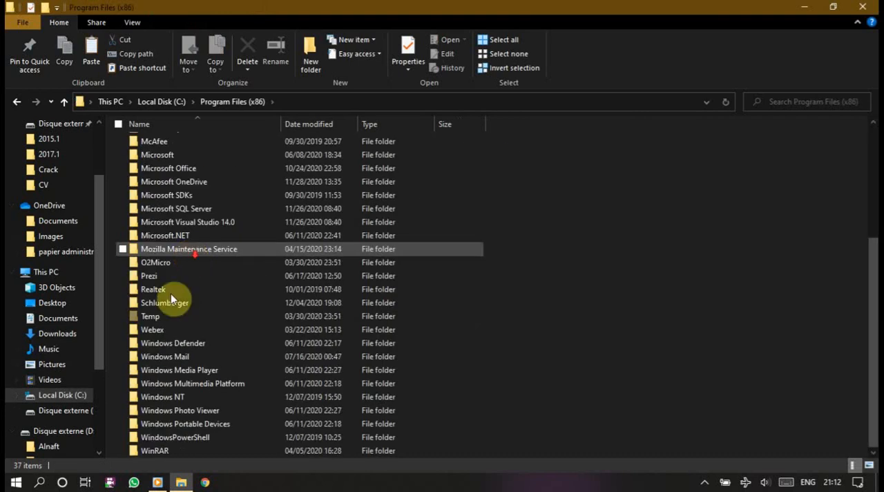
{"action": "double_click", "coordinate": [164, 303]}
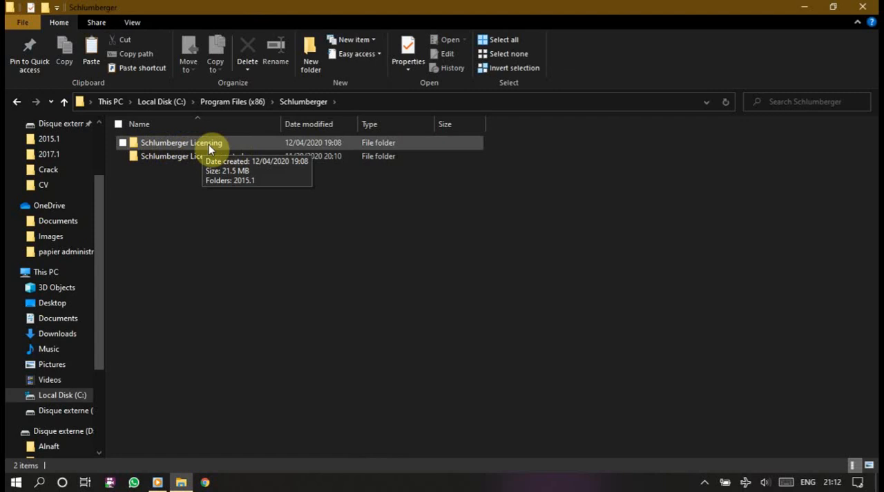
{"action": "mouse_move", "coordinate": [216, 156]}
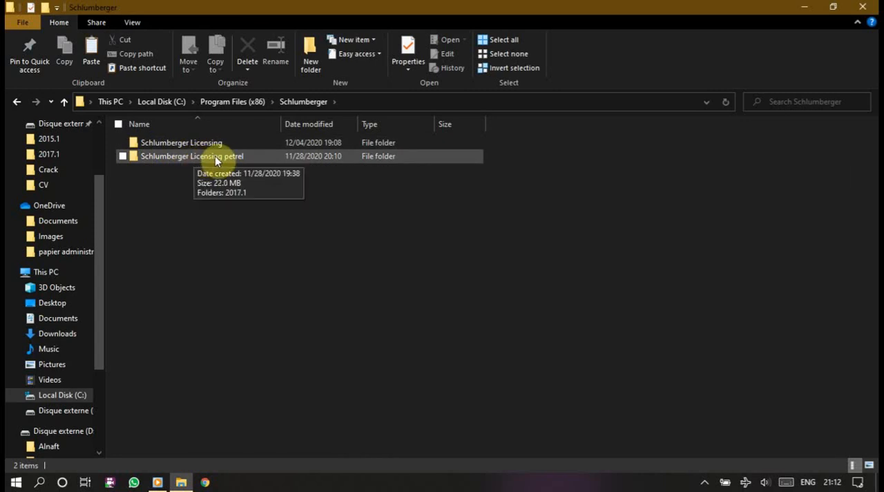
{"action": "mouse_move", "coordinate": [181, 143]}
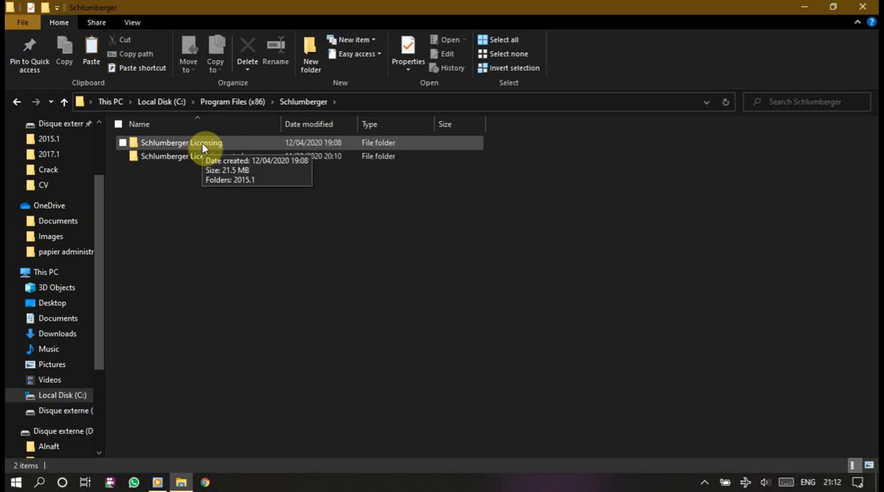
{"action": "double_click", "coordinate": [182, 143]}
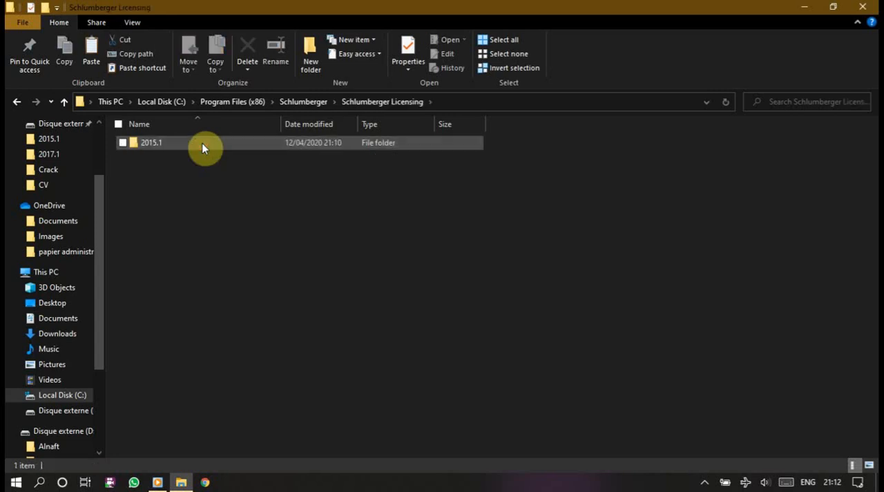
{"action": "double_click", "coordinate": [152, 142]}
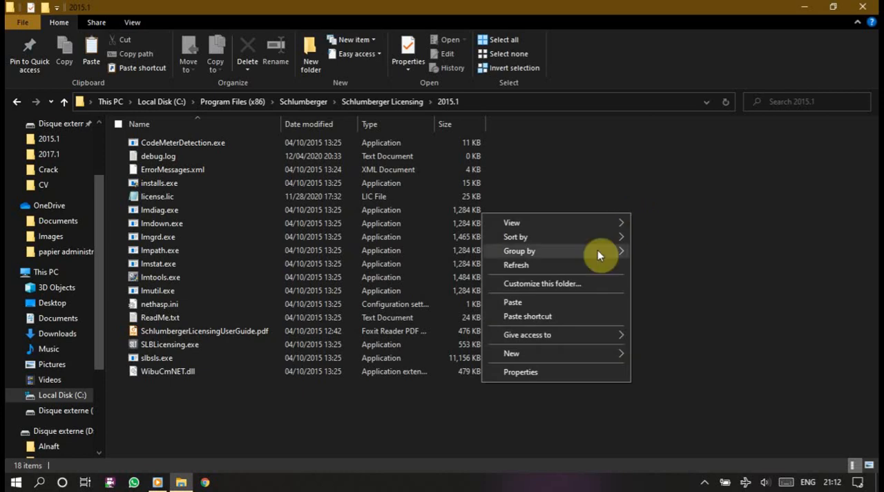
{"action": "left_click", "coordinate": [513, 301]}
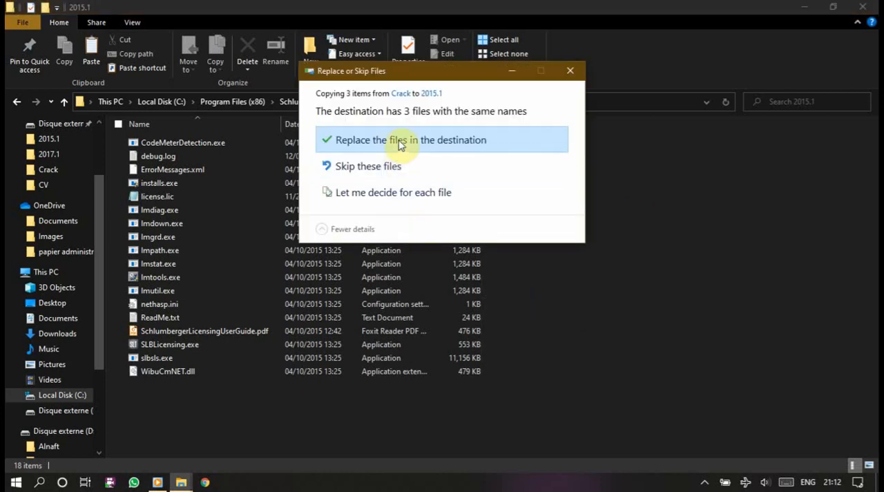
{"action": "left_click", "coordinate": [412, 139]}
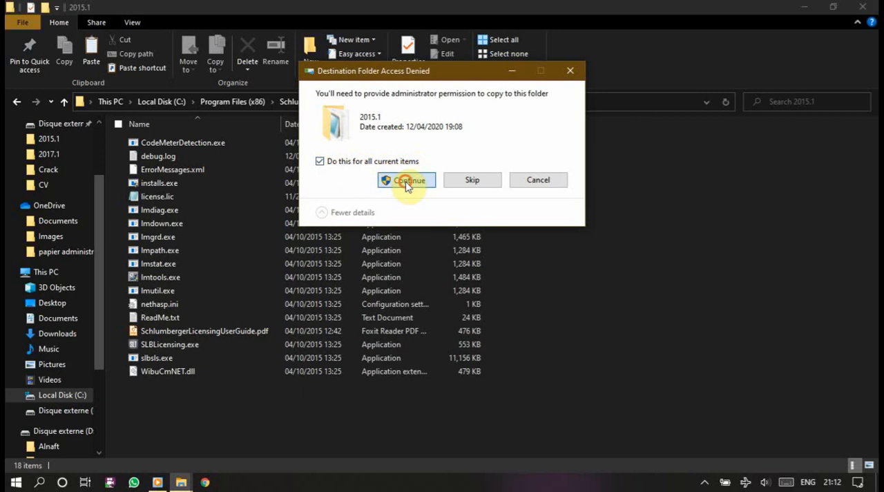
{"action": "left_click", "coordinate": [406, 180]}
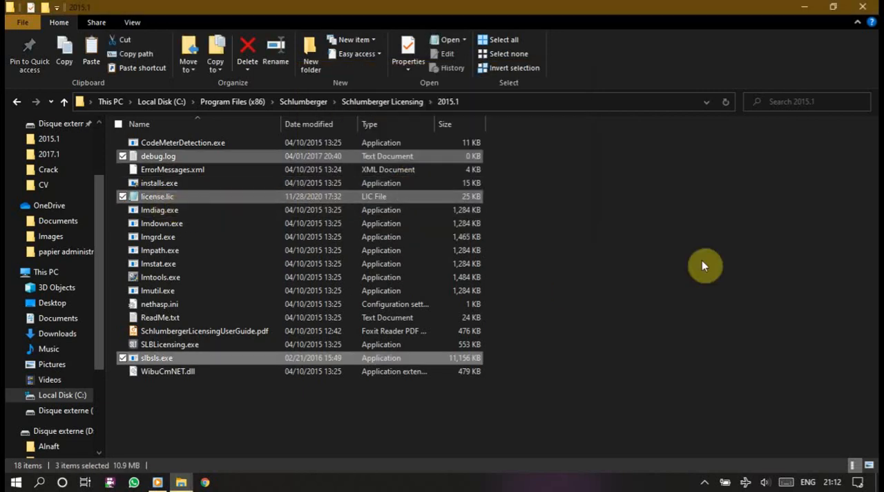
{"action": "mouse_move", "coordinate": [176, 276]}
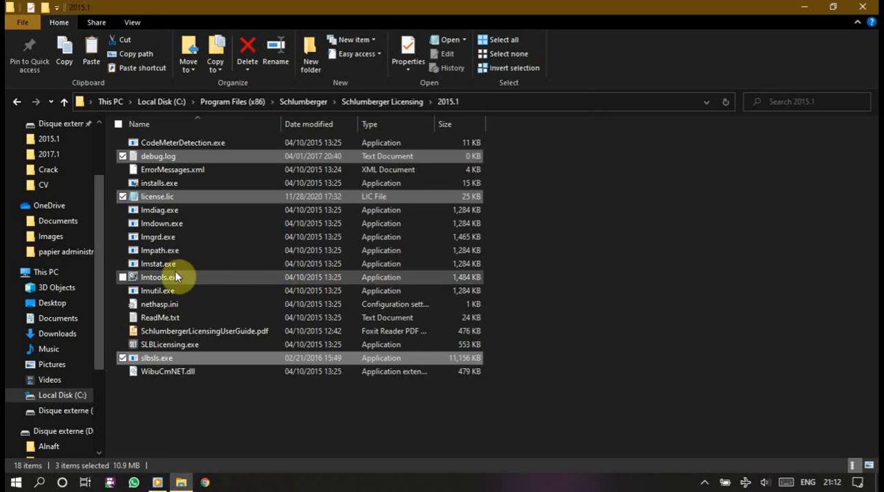
{"action": "mouse_move", "coordinate": [160, 276]}
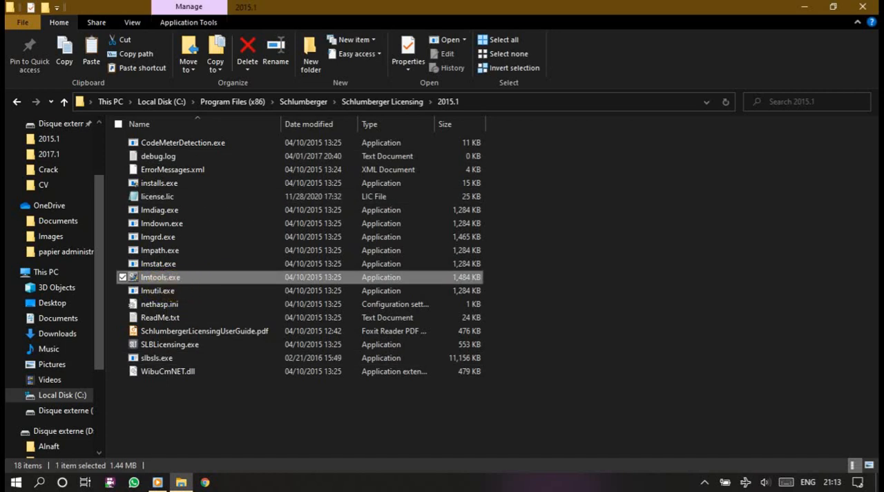
- Launch LMTOOLS and set the Config Services lmgrd path to lmgrd.exe in the 2015.1 folder
{"action": "double_click", "coordinate": [161, 277]}
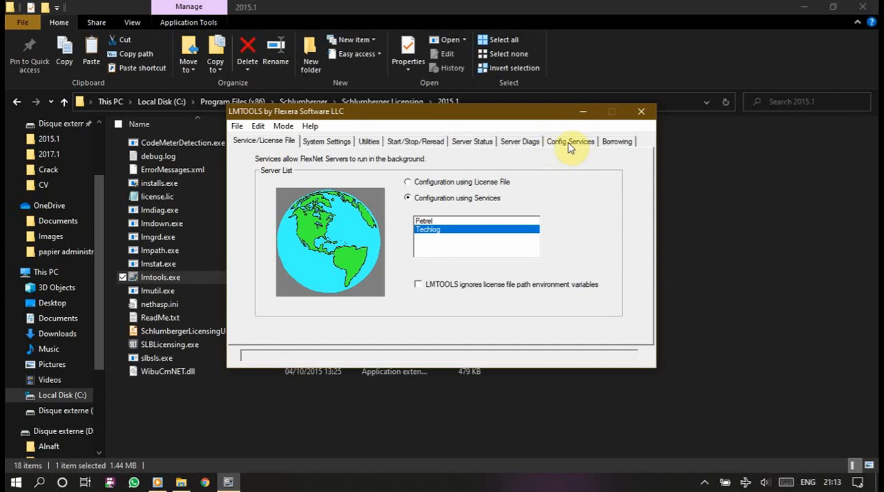
{"action": "left_click", "coordinate": [569, 140]}
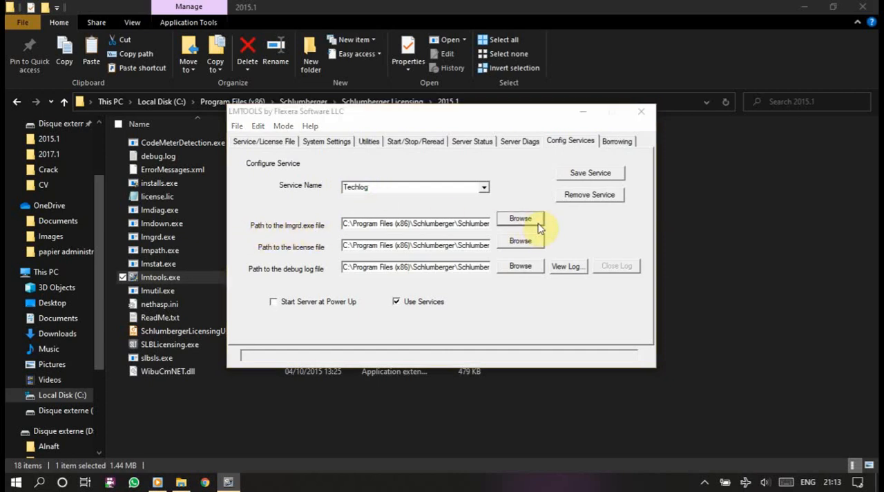
{"action": "left_click", "coordinate": [520, 219]}
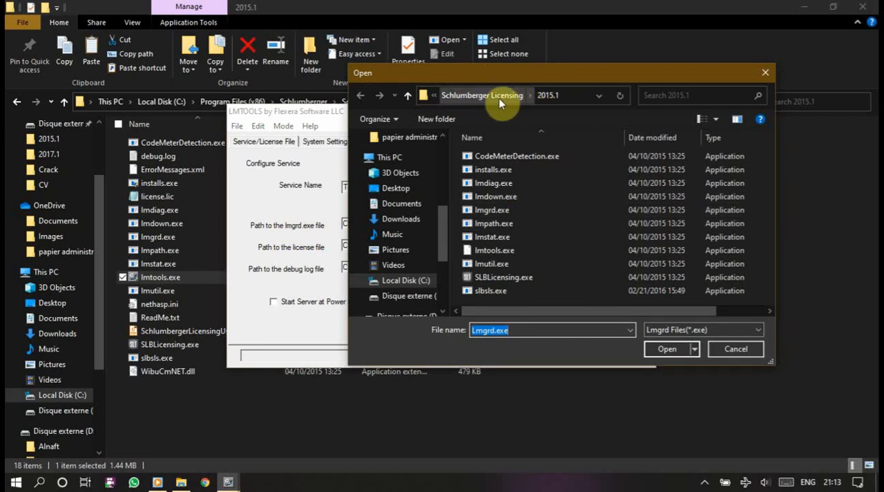
{"action": "mouse_move", "coordinate": [560, 102]}
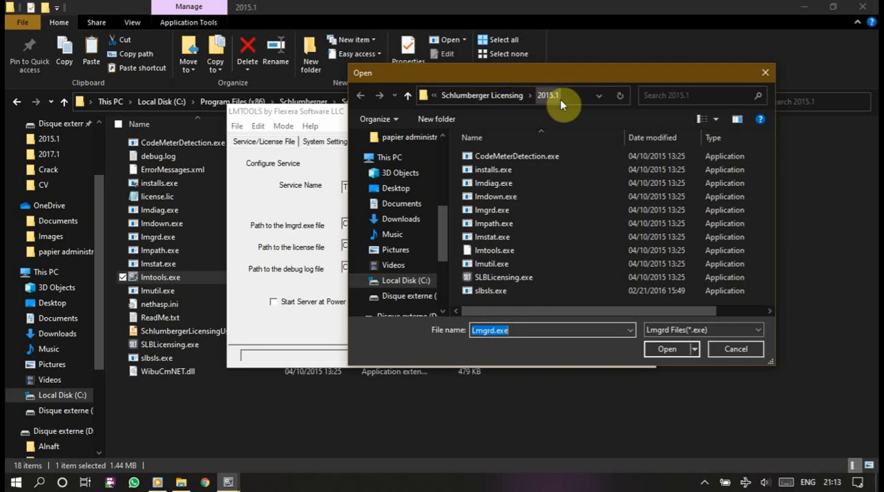
{"action": "mouse_move", "coordinate": [291, 233]}
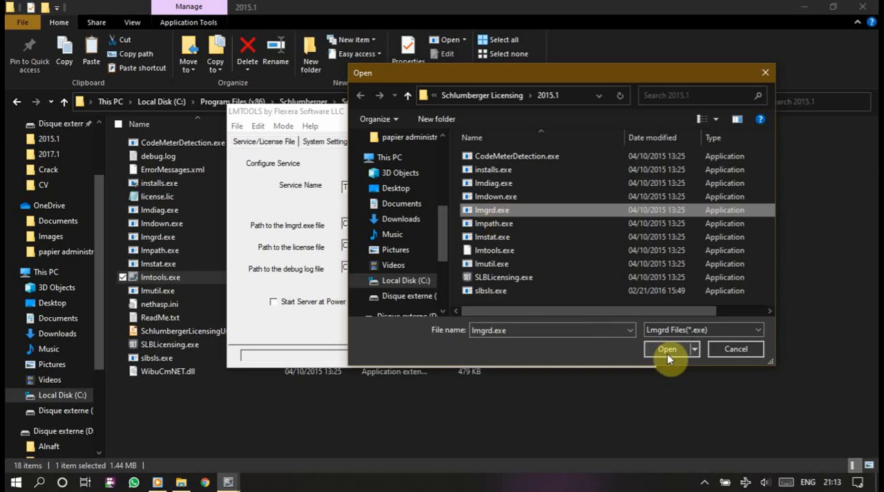
{"action": "left_click", "coordinate": [666, 348]}
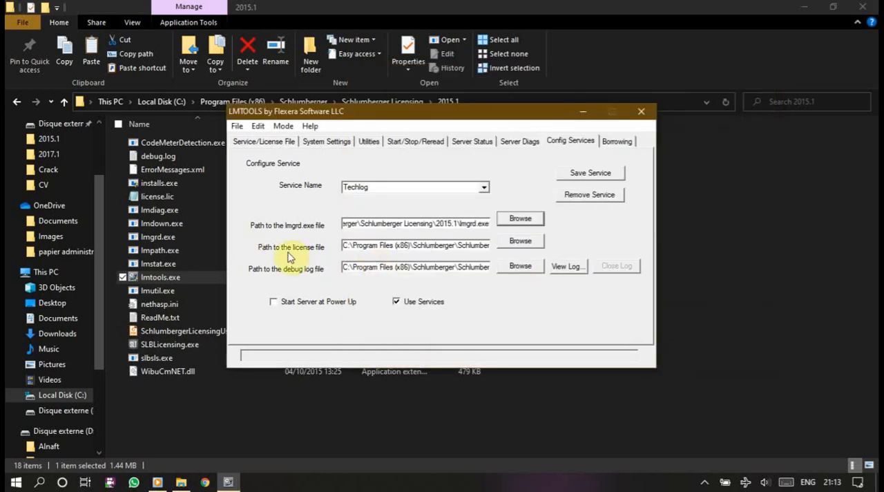
- Set the licence path to license.lic and request saving the Techlog service
{"action": "left_click", "coordinate": [519, 240]}
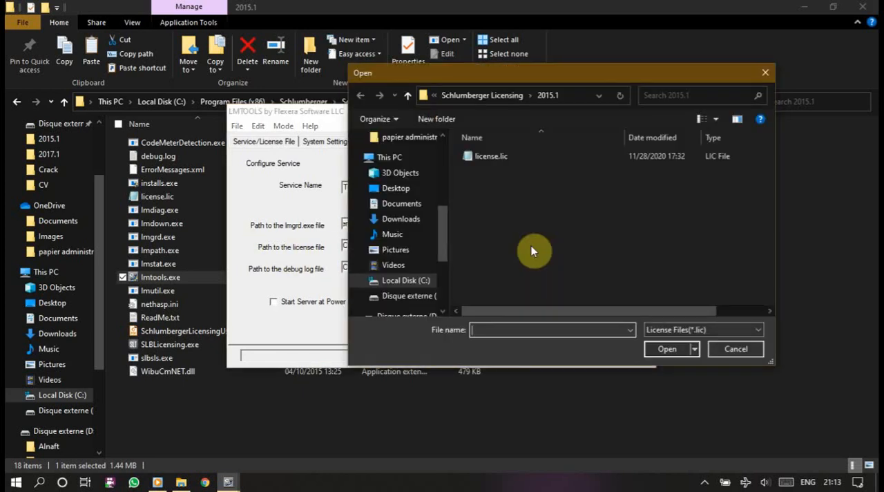
{"action": "left_click", "coordinate": [490, 156]}
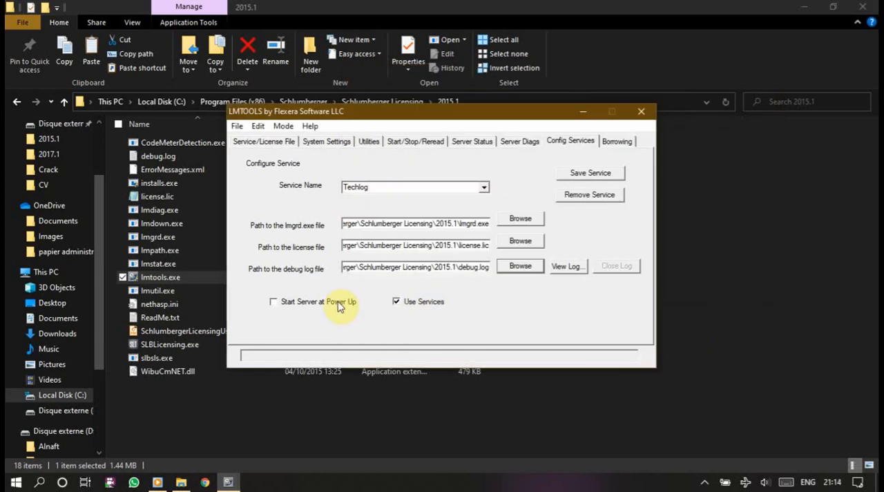
{"action": "mouse_move", "coordinate": [307, 308]}
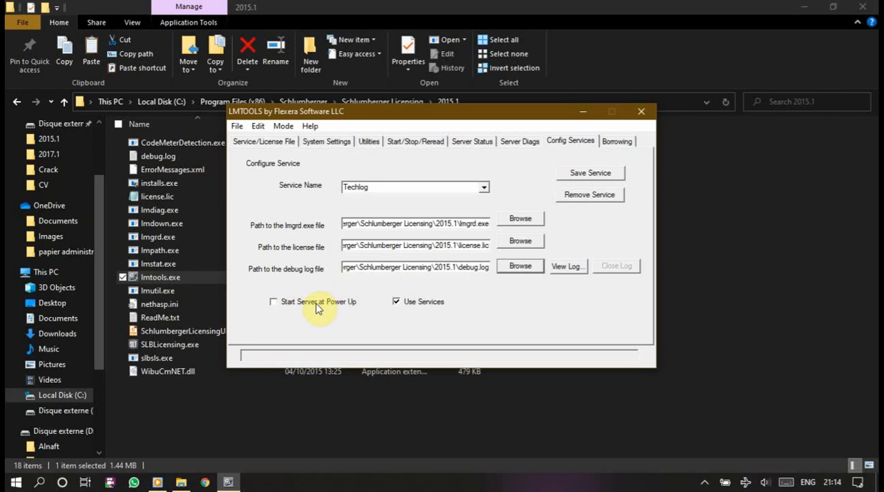
{"action": "mouse_move", "coordinate": [344, 307]}
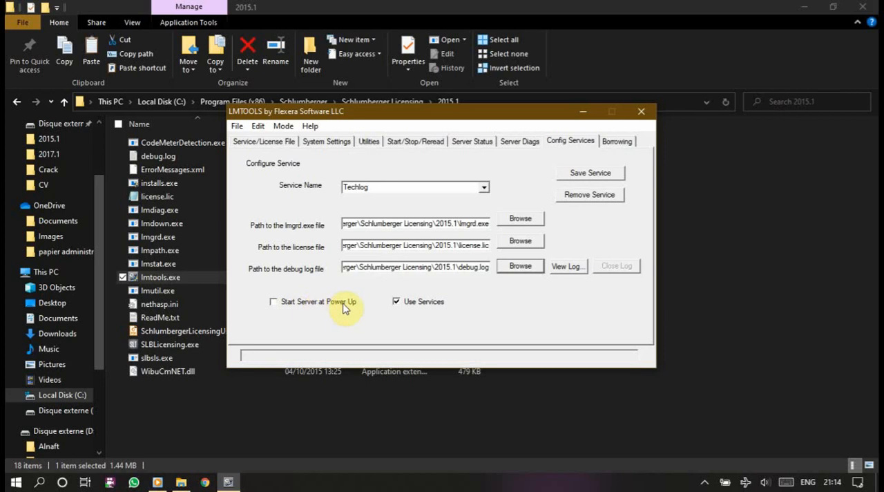
{"action": "mouse_move", "coordinate": [329, 308]}
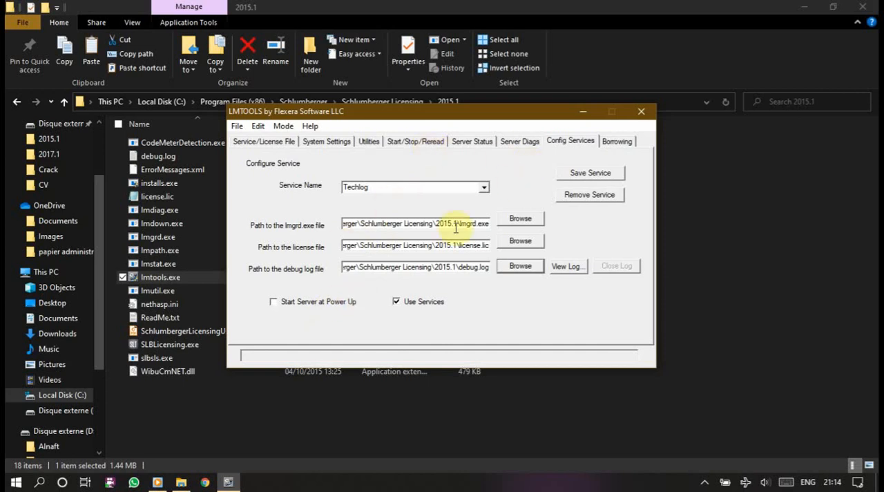
{"action": "left_click", "coordinate": [590, 173]}
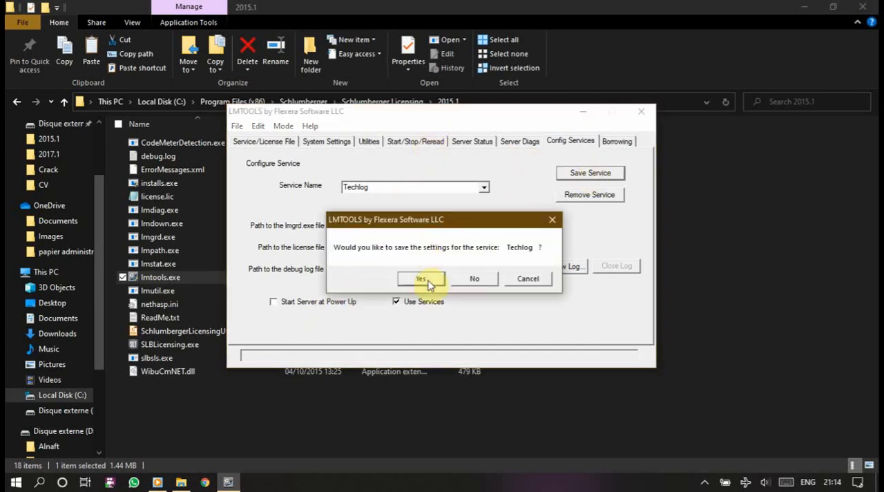
- Reread the licence file and attempt Start Server, which reports it may already be running
{"action": "left_click", "coordinate": [420, 279]}
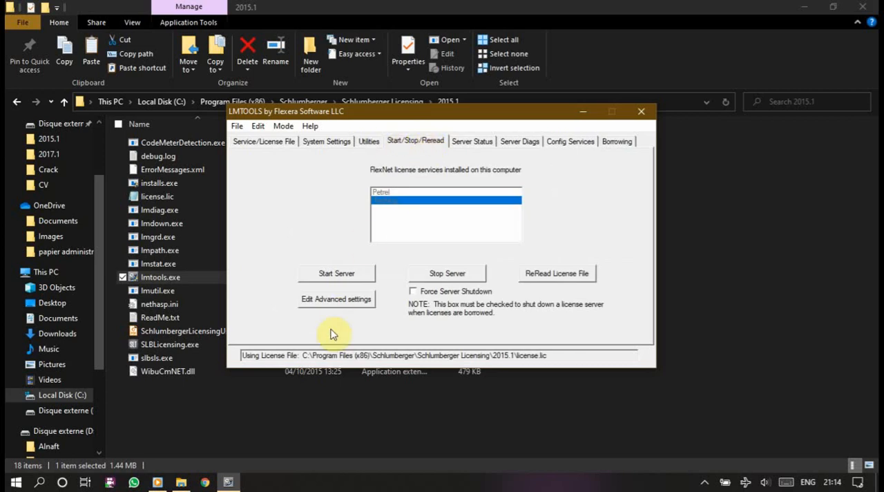
{"action": "mouse_move", "coordinate": [557, 274]}
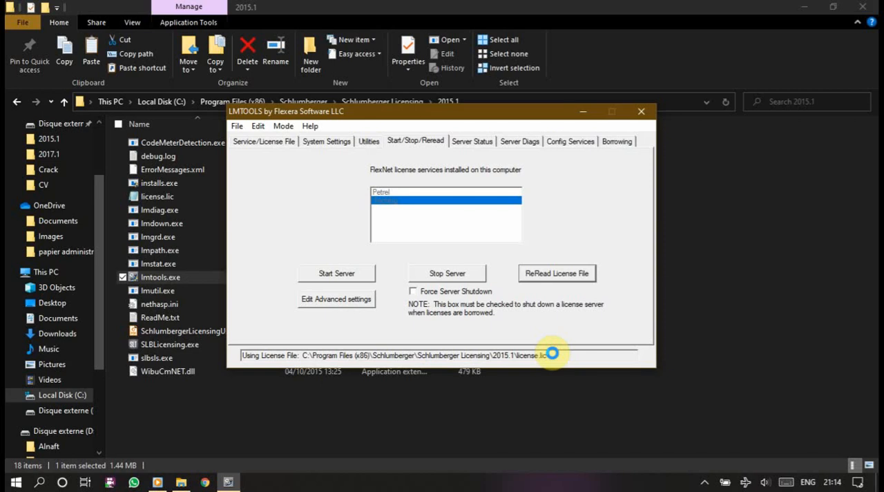
{"action": "left_click", "coordinate": [557, 273]}
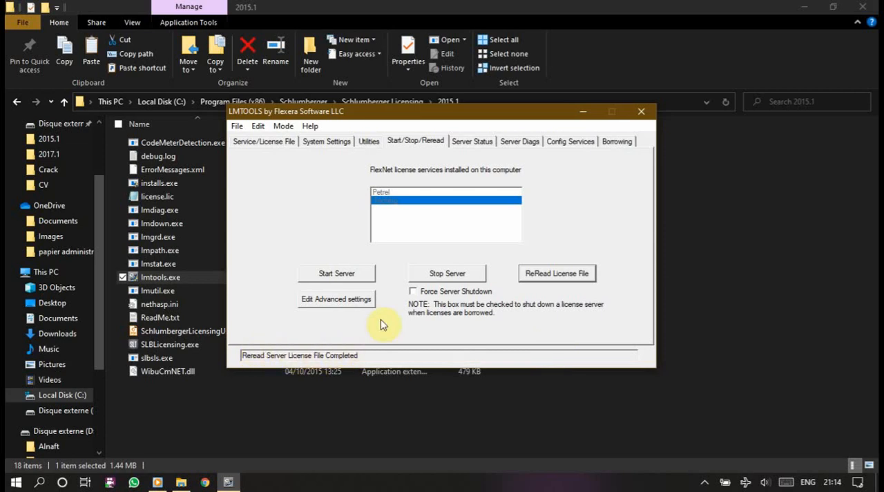
{"action": "left_click", "coordinate": [337, 274]}
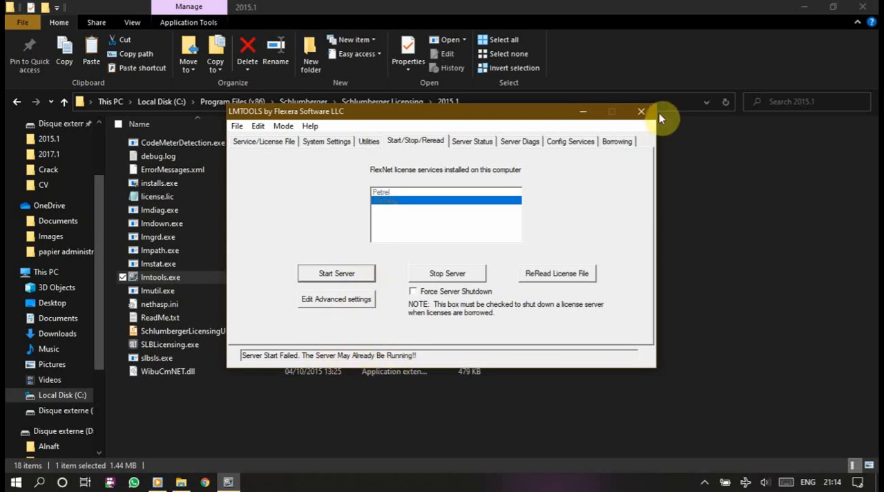
{"action": "mouse_move", "coordinate": [643, 112]}
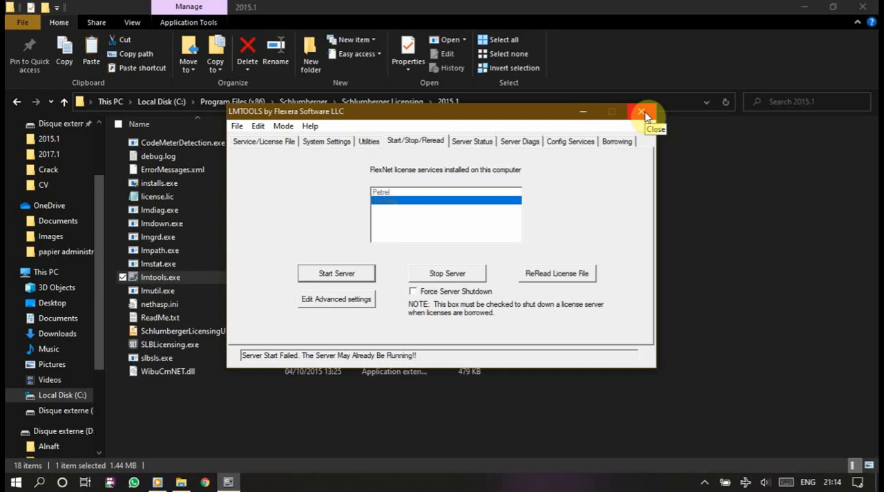
- Close LMTOOLS and bring up Task Manager's Services list from the taskbar
{"action": "left_click", "coordinate": [643, 112]}
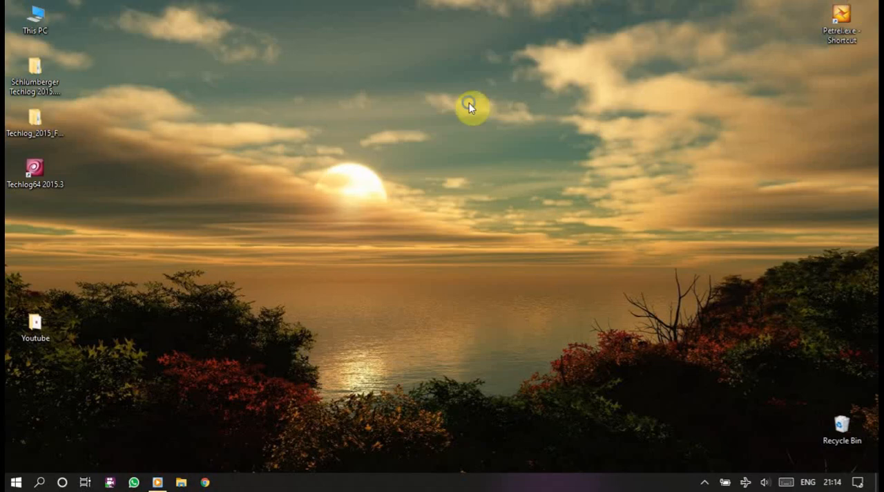
{"action": "mouse_move", "coordinate": [450, 475]}
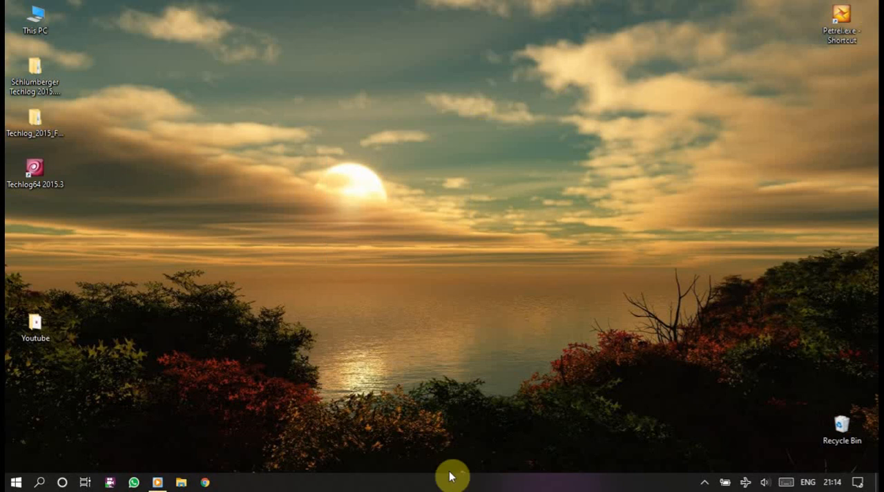
{"action": "mouse_move", "coordinate": [467, 484]}
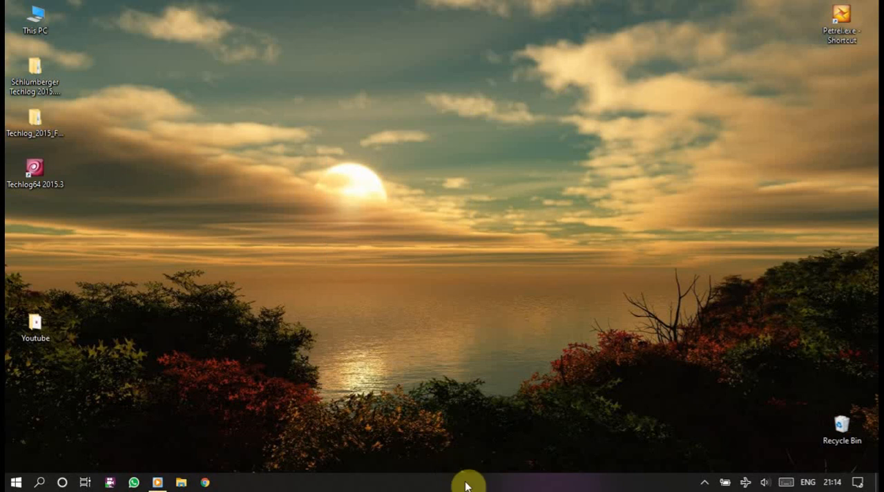
{"action": "right_click", "coordinate": [467, 480]}
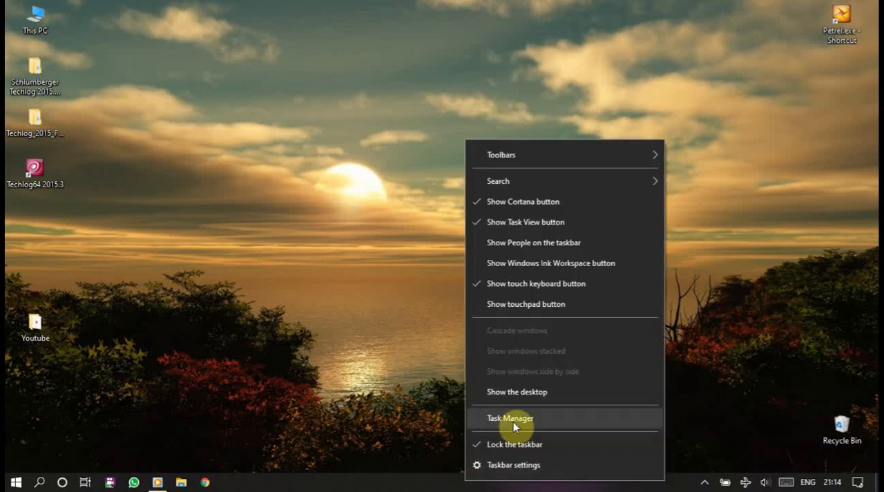
{"action": "left_click", "coordinate": [510, 417]}
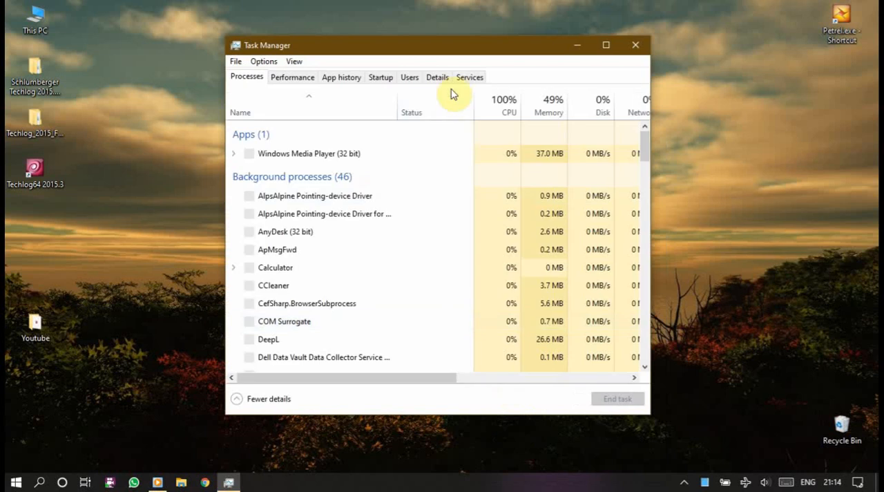
{"action": "left_click", "coordinate": [470, 78]}
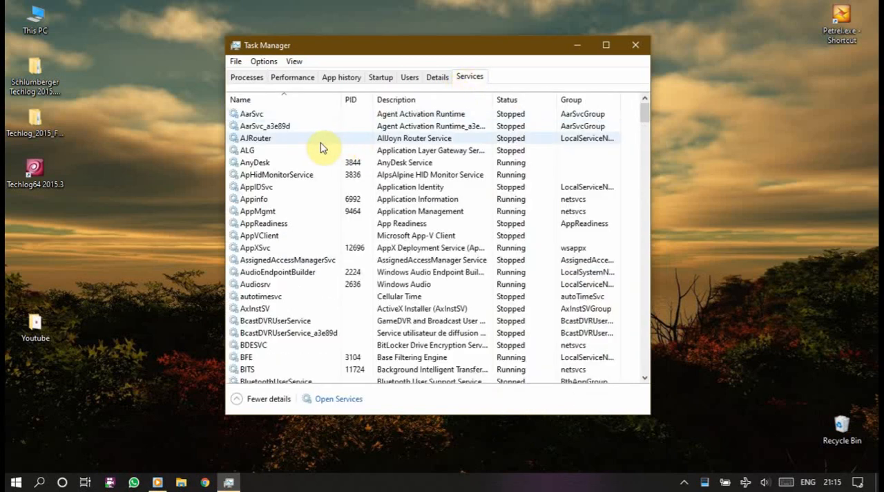
- Stop and restart the Techlog licensing service so it shows as starting
{"action": "scroll", "scroll_direction": "down", "scroll_amount": 3}
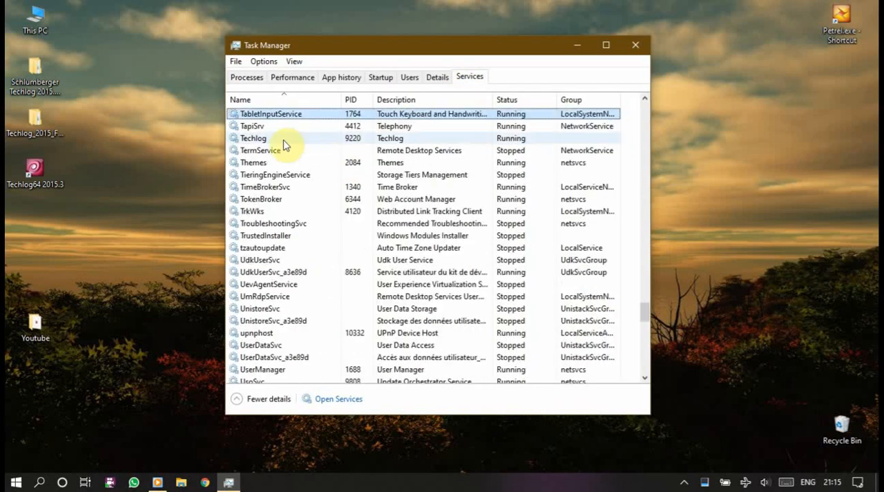
{"action": "left_click", "coordinate": [254, 138]}
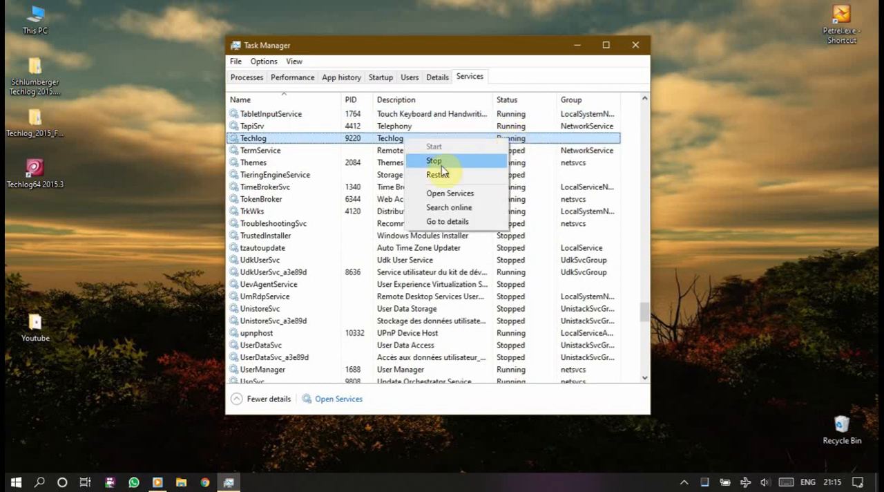
{"action": "left_click", "coordinate": [434, 161]}
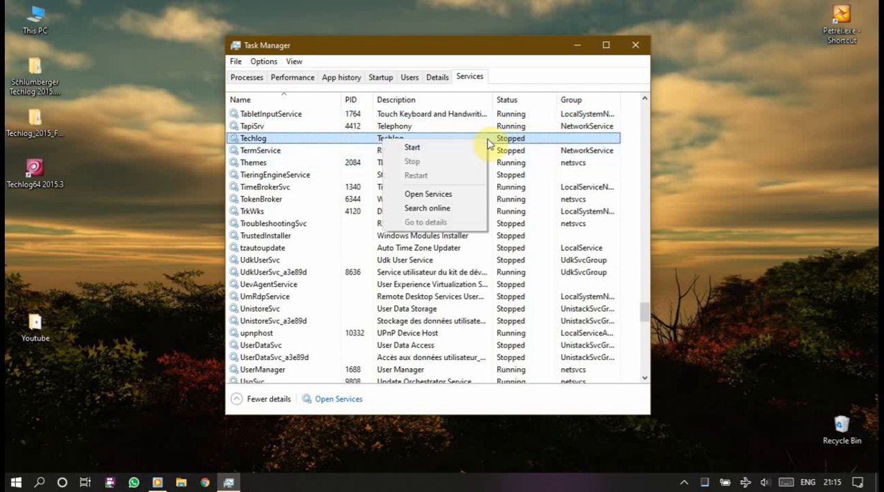
{"action": "left_click", "coordinate": [411, 146]}
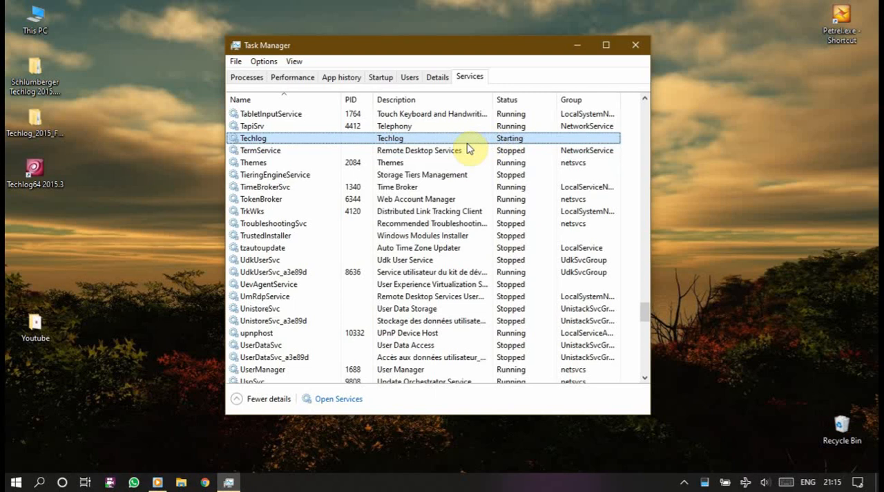
{"action": "mouse_move", "coordinate": [523, 145]}
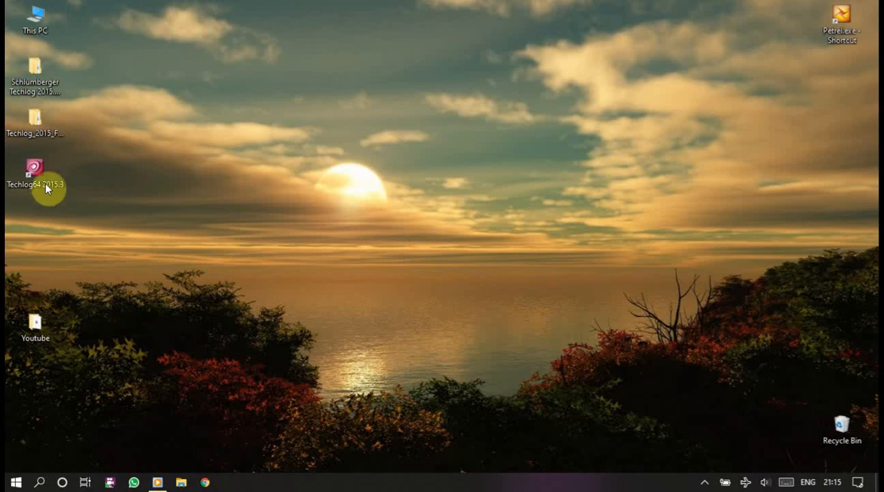
{"action": "mouse_move", "coordinate": [34, 172]}
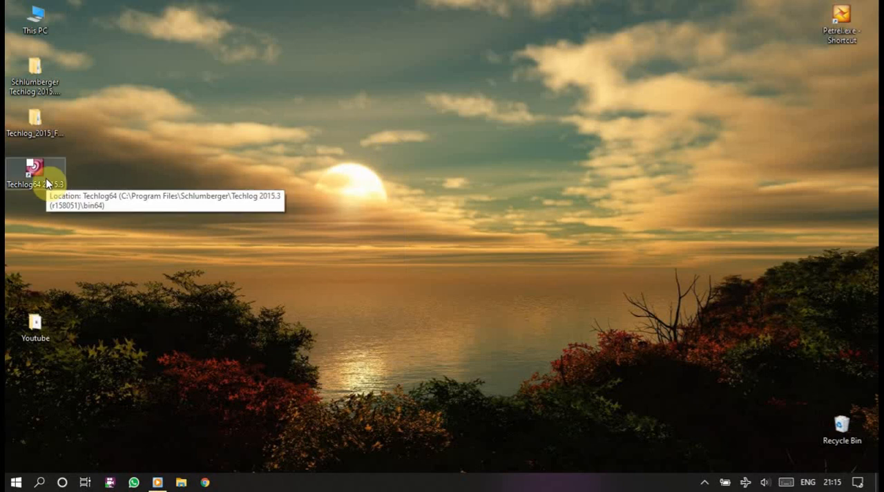
- Launch Techlog64 2015.3 from the desktop and review the License selection with all modules ticked
{"action": "left_click", "coordinate": [34, 169]}
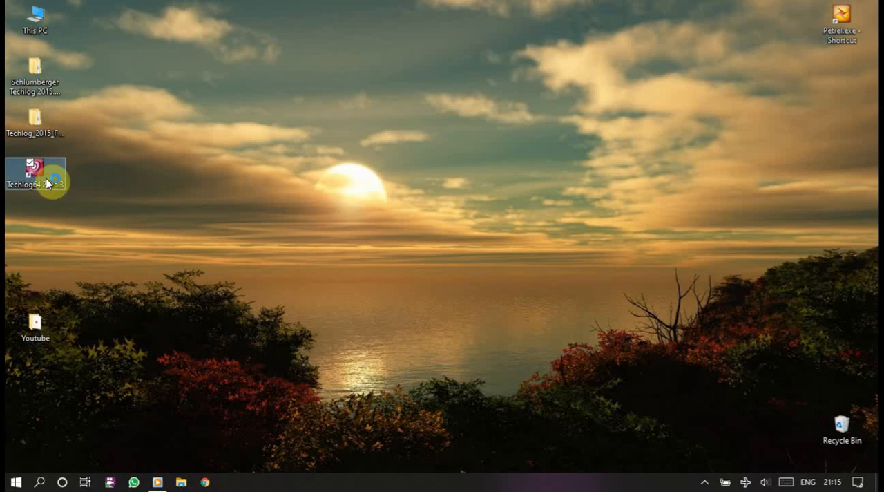
{"action": "mouse_move", "coordinate": [36, 168]}
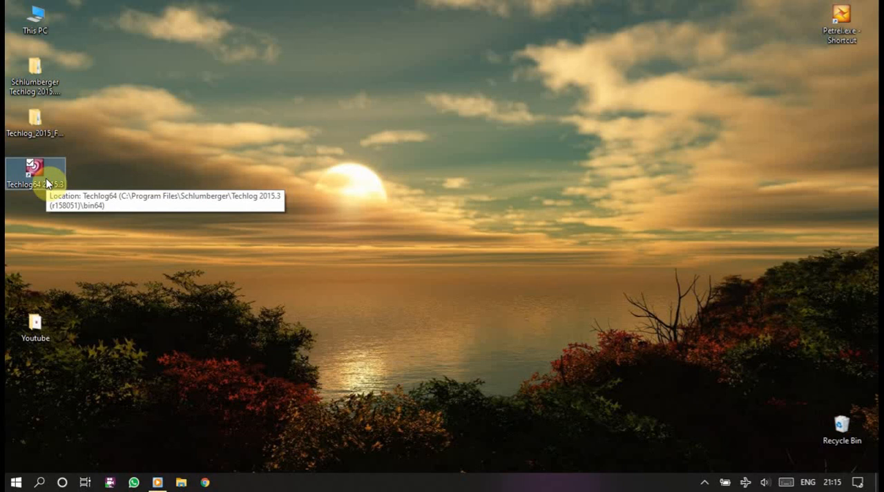
{"action": "mouse_move", "coordinate": [81, 158]}
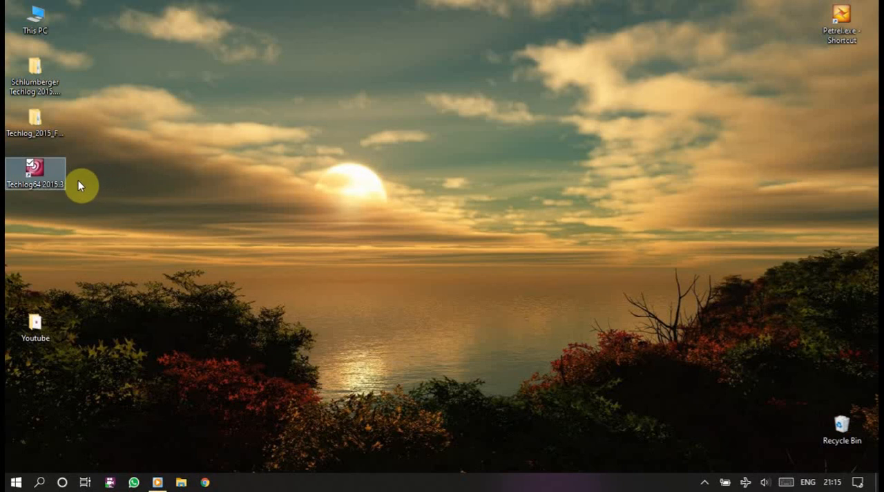
{"action": "mouse_move", "coordinate": [66, 287]}
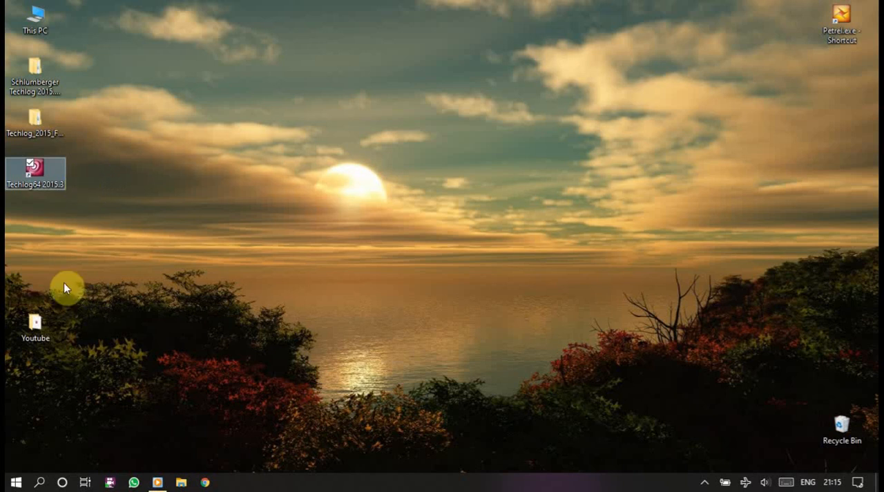
{"action": "mouse_move", "coordinate": [319, 115]}
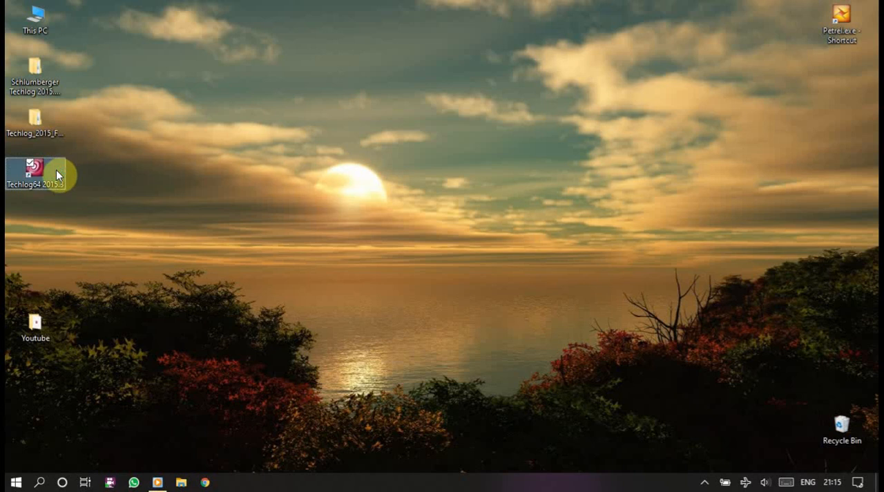
{"action": "double_click", "coordinate": [35, 167]}
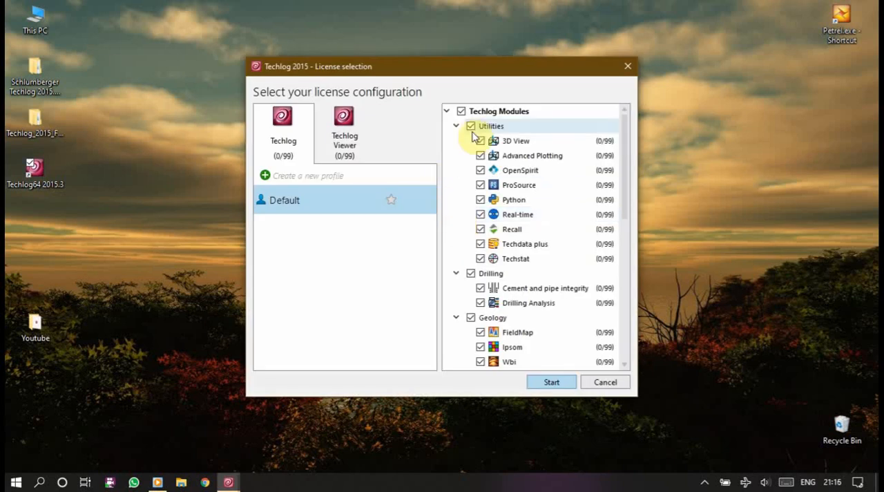
{"action": "scroll", "scroll_direction": "down", "scroll_amount": 3}
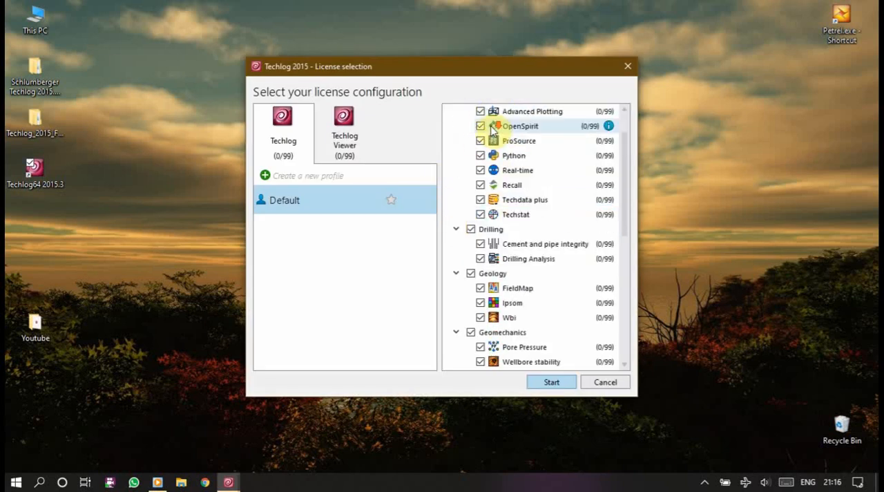
{"action": "scroll", "scroll_direction": "down", "scroll_amount": 3}
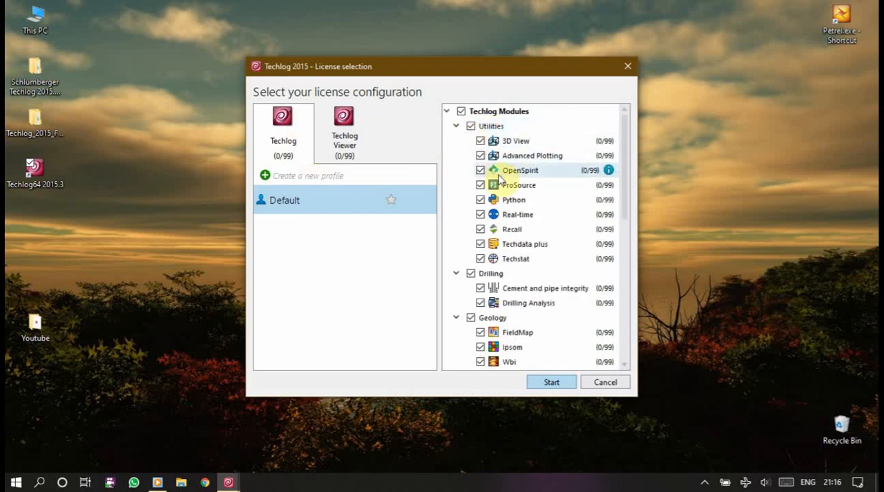
{"action": "mouse_move", "coordinate": [532, 155]}
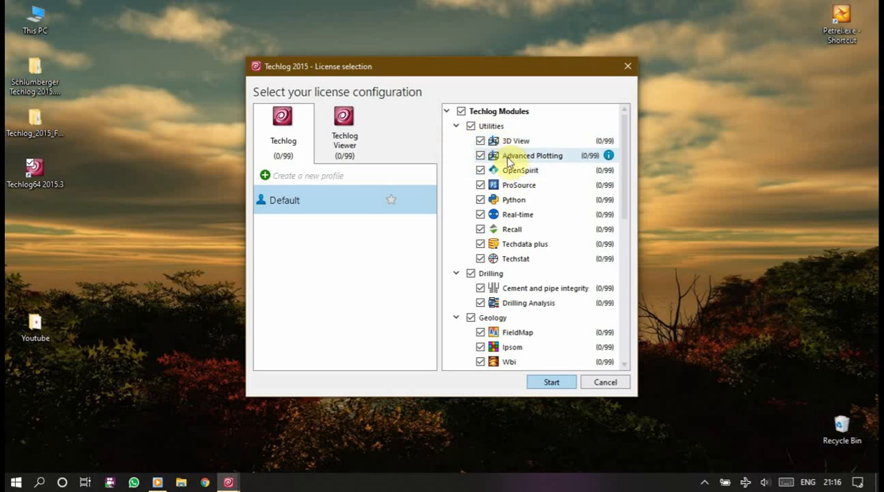
{"action": "mouse_move", "coordinate": [514, 199]}
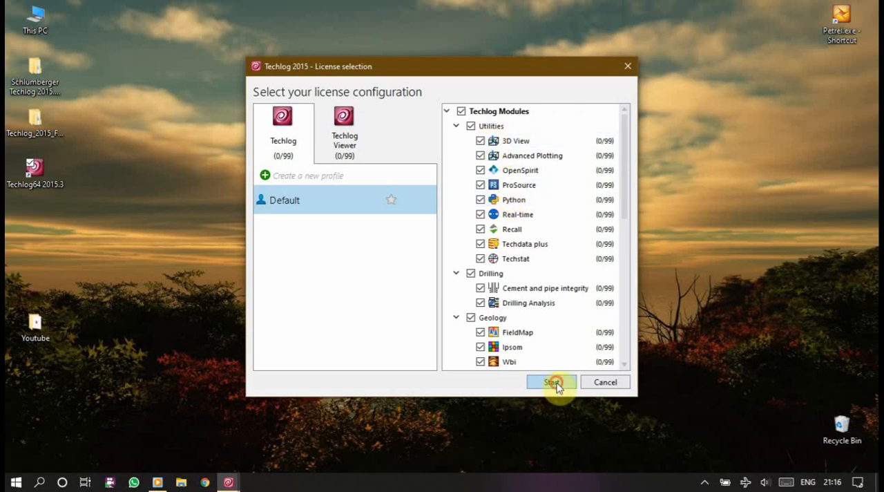
{"action": "left_click", "coordinate": [551, 381]}
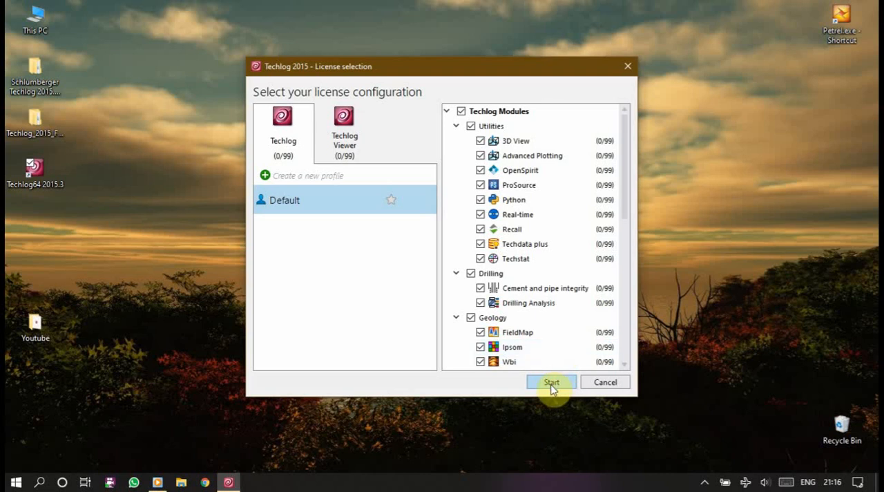
- Start with the chosen licenses and dismiss the Tutorial-project-not-found warning
{"action": "left_click", "coordinate": [551, 381]}
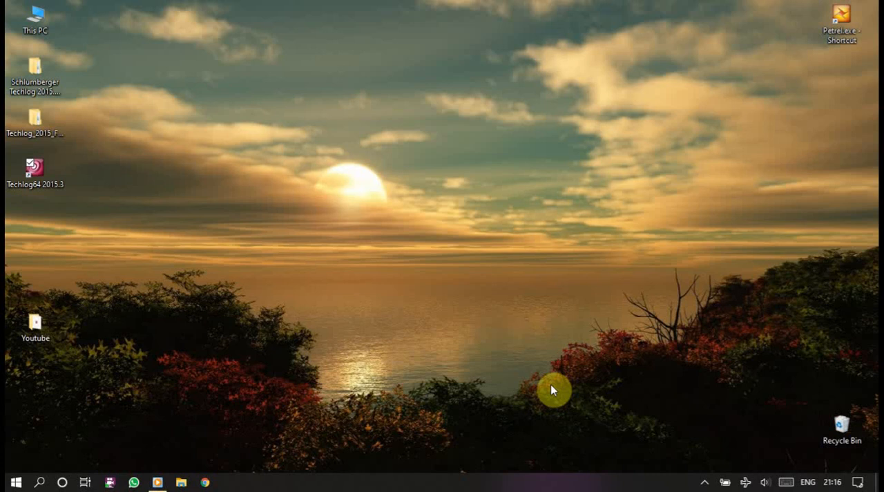
{"action": "mouse_move", "coordinate": [431, 200]}
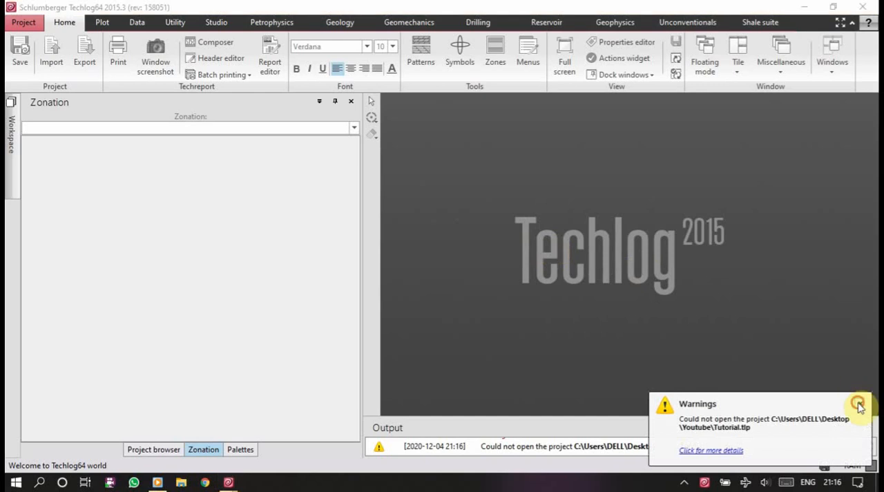
{"action": "left_click", "coordinate": [859, 404]}
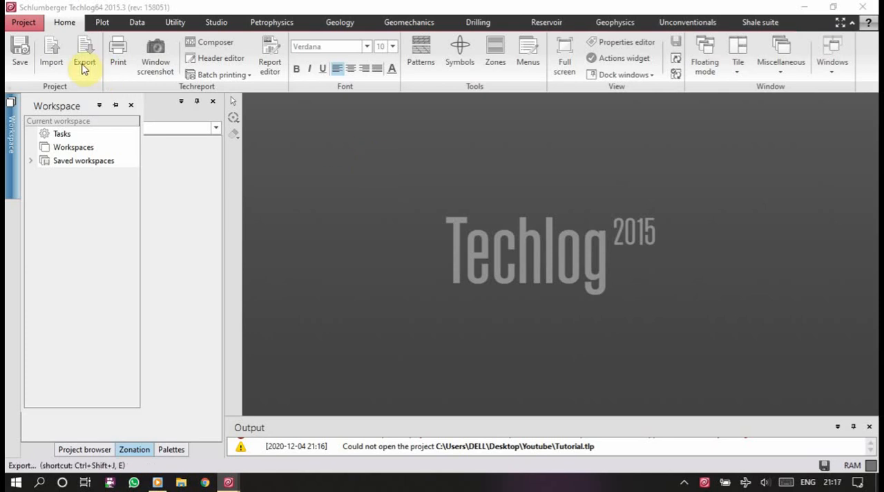
{"action": "mouse_move", "coordinate": [307, 162]}
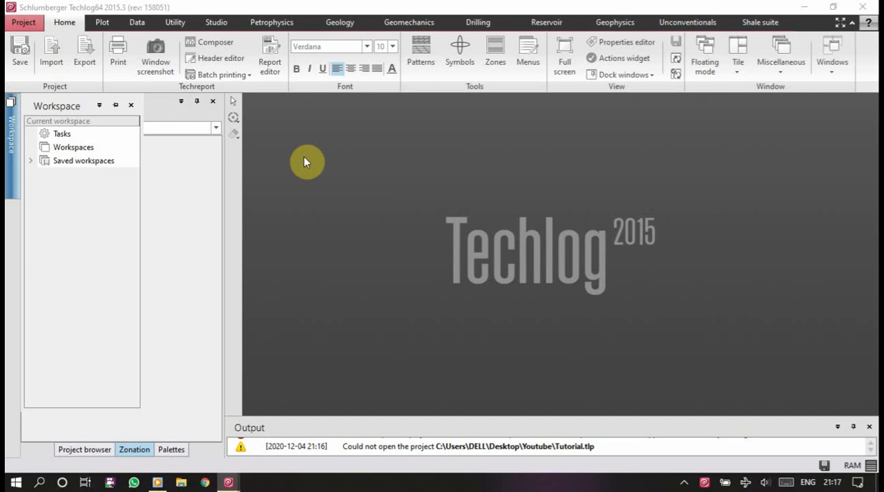
{"action": "mouse_move", "coordinate": [702, 110]}
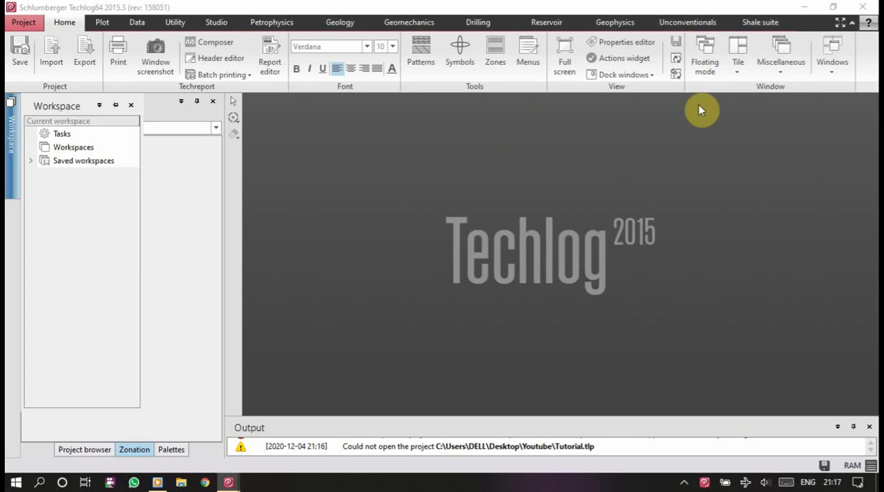